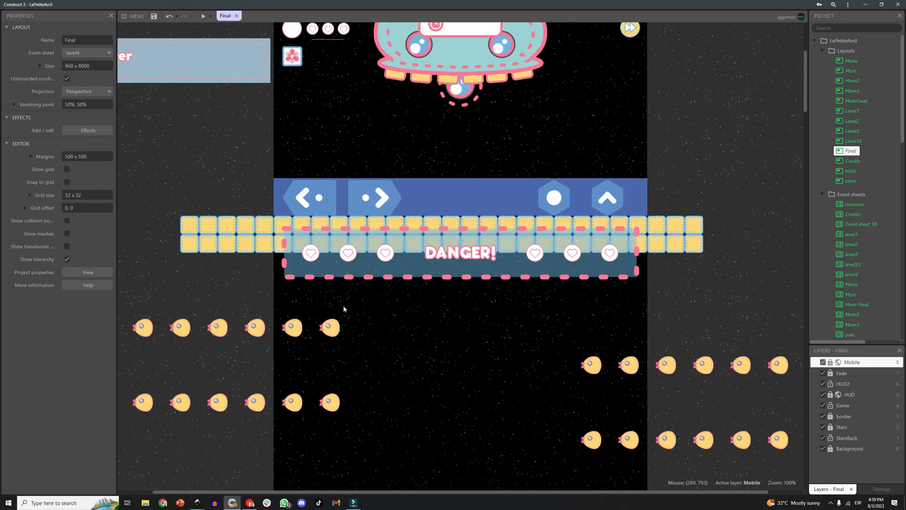
Review the Pick a Level mockup in Inkscape's Export panel, then return to Construct with LevelSelect listed
left_click(236, 16)
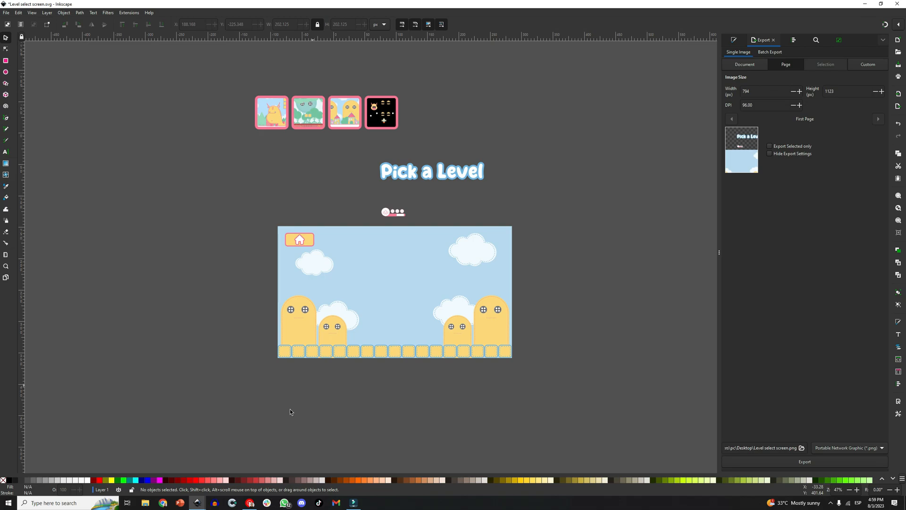
left_click(233, 502)
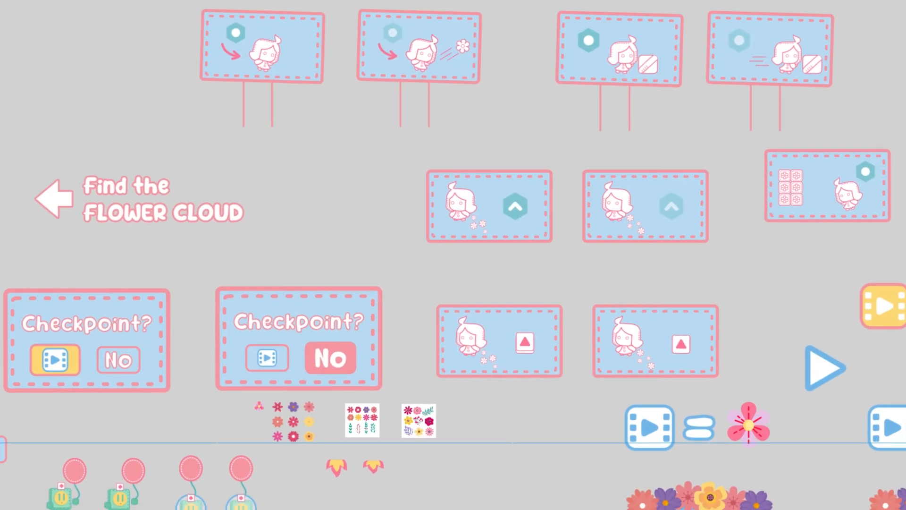
scroll("down", 3)
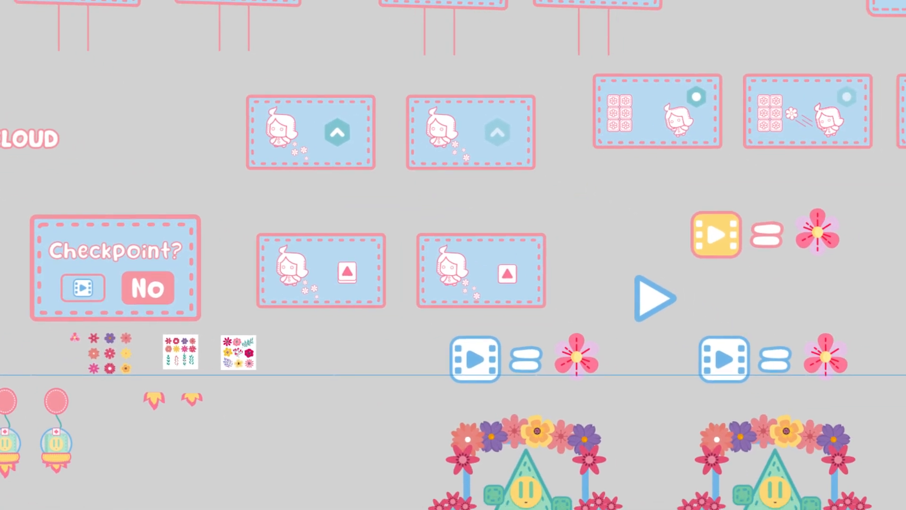
scroll("down", 3)
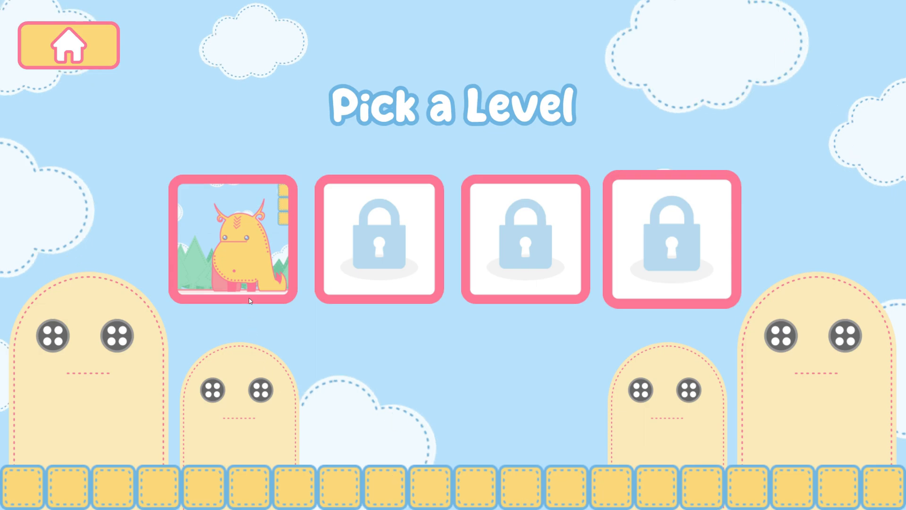
mouse_move(568, 269)
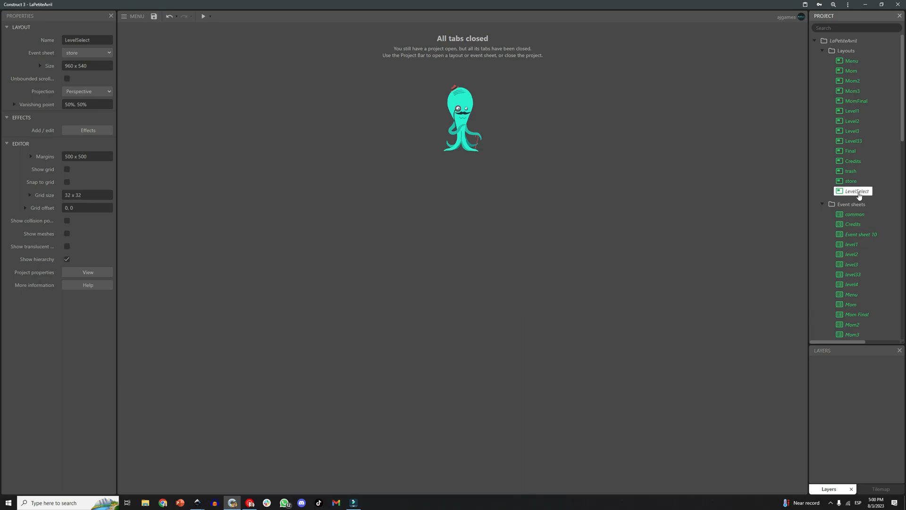
Enter the LevelSelect layout and remove its side panel, keeping the cursor and first flower tile
double_click(857, 191)
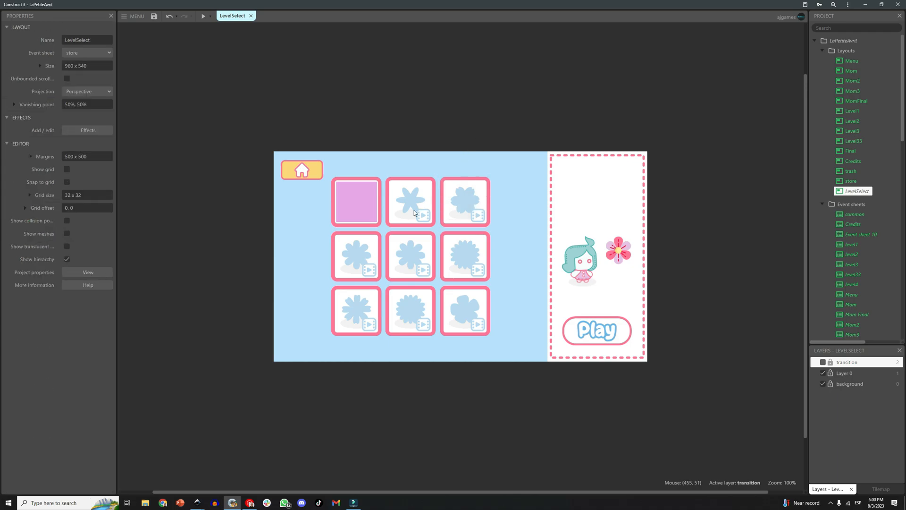
left_click(356, 201)
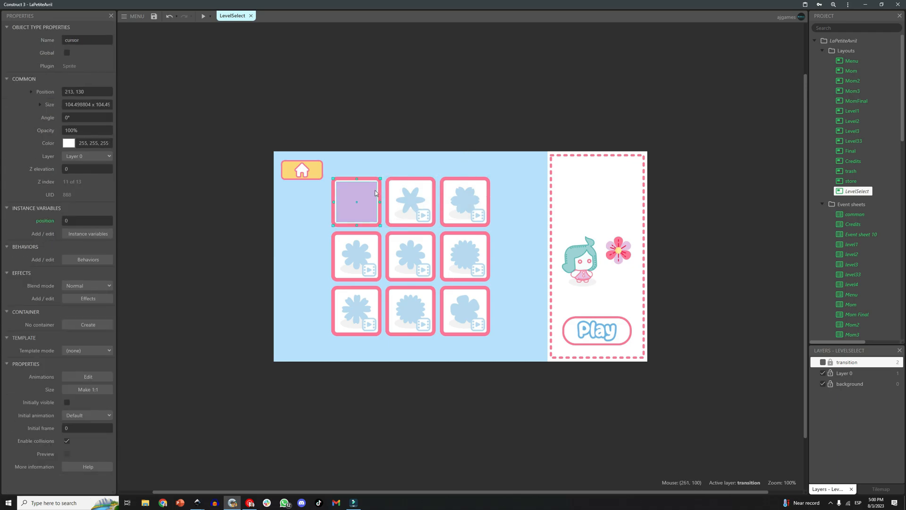
mouse_move(363, 200)
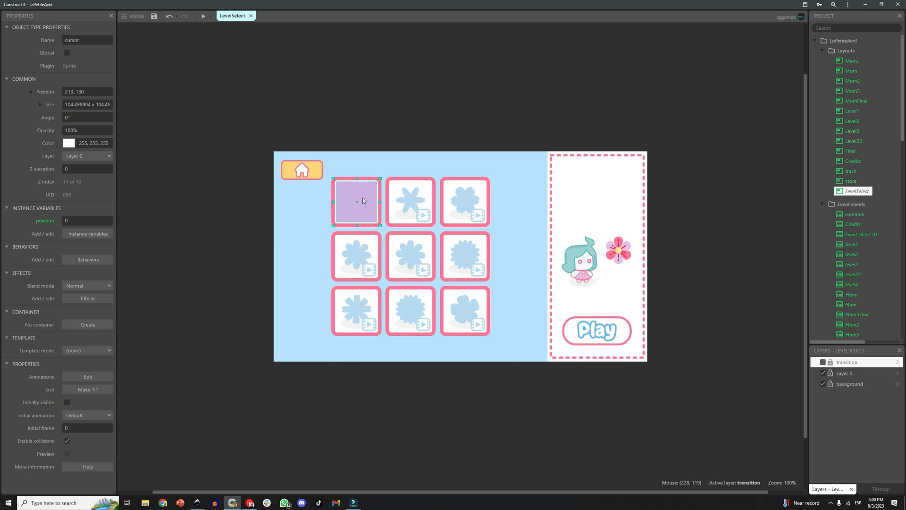
mouse_move(547, 153)
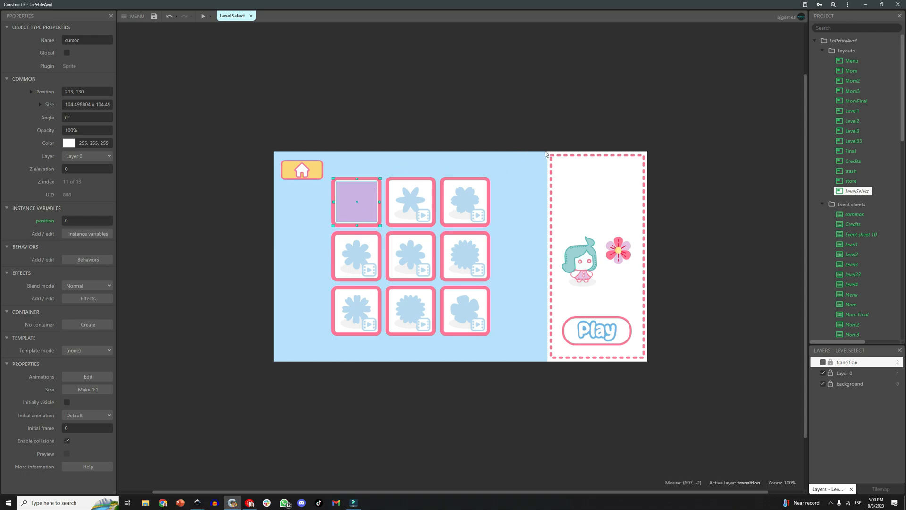
left_click(681, 243)
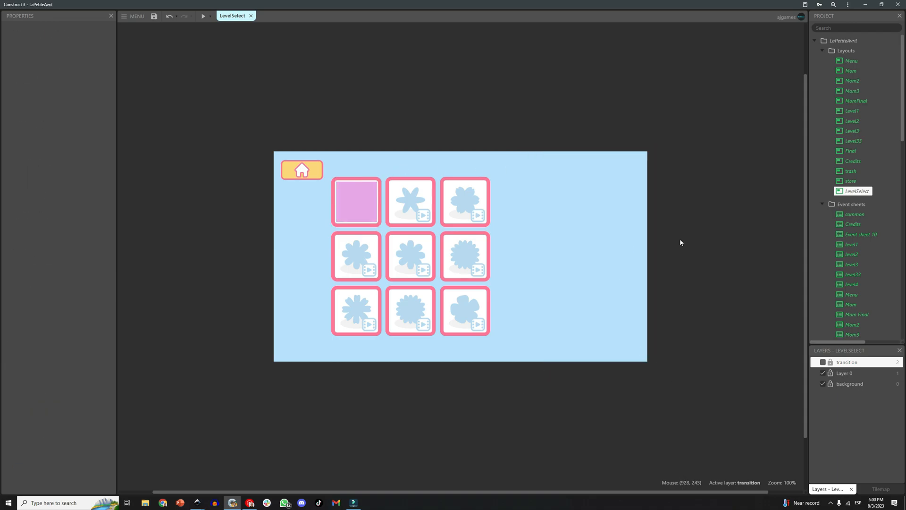
left_click(356, 203)
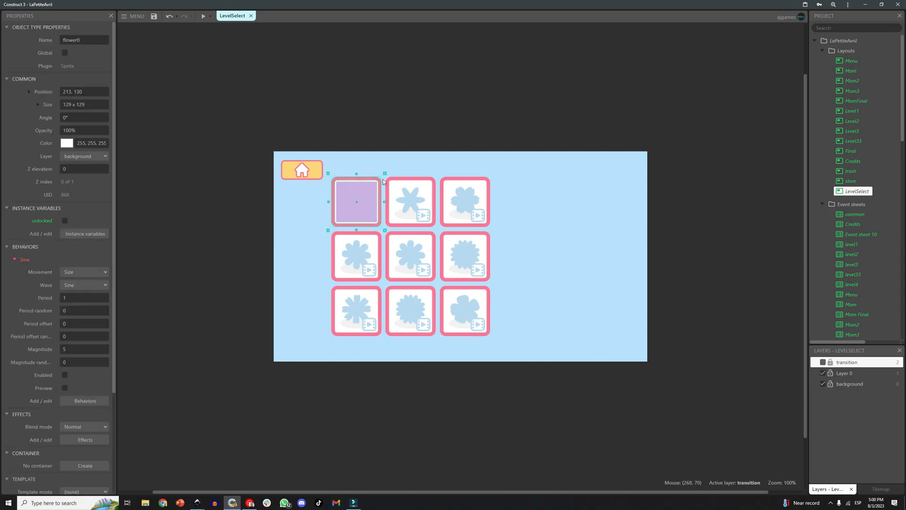
left_click(373, 179)
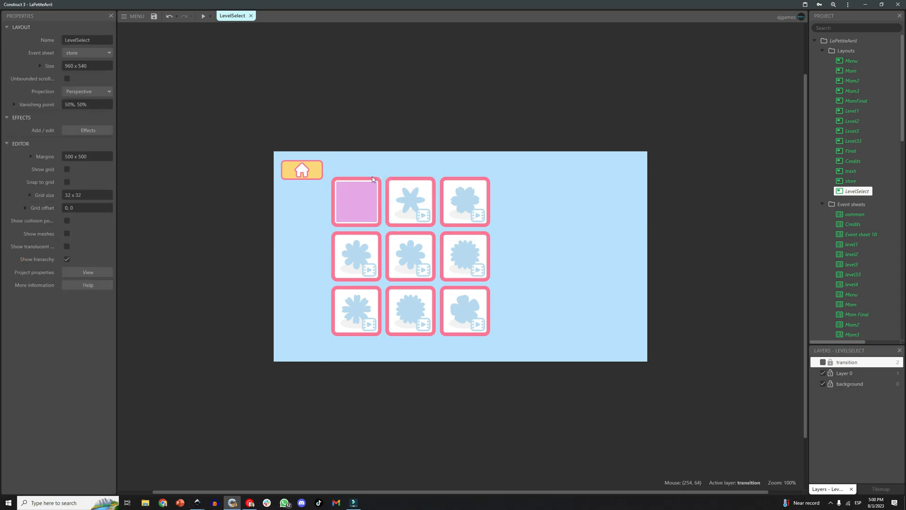
Hide the fade-to-white overlay so the tiles show, and begin loading a new image into flower9
left_click(356, 202)
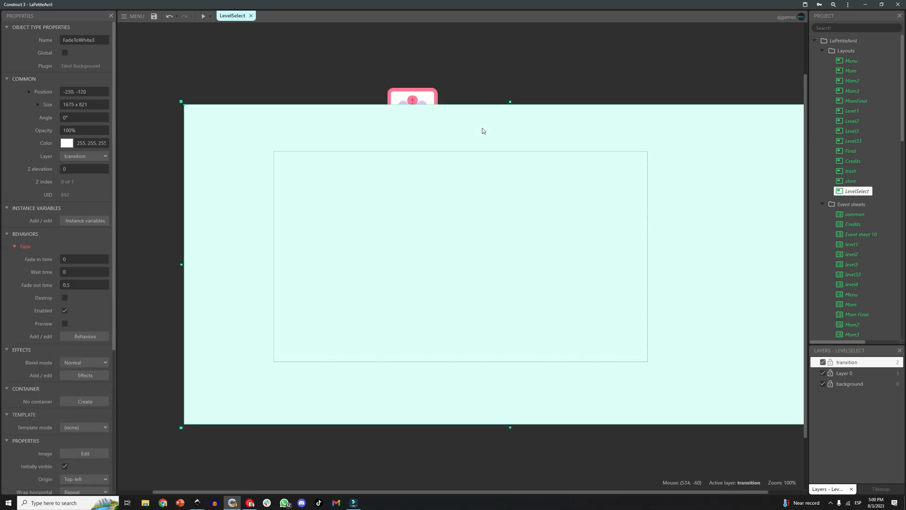
left_click(823, 362)
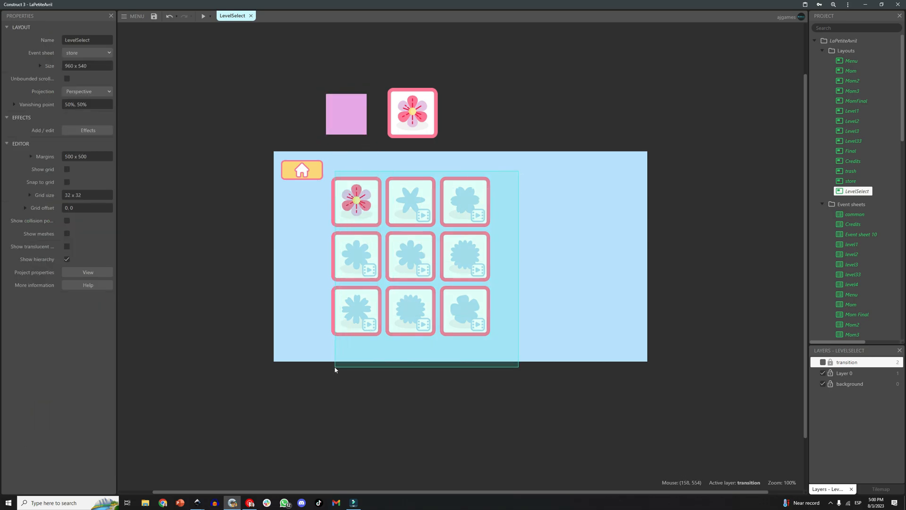
left_click(412, 112)
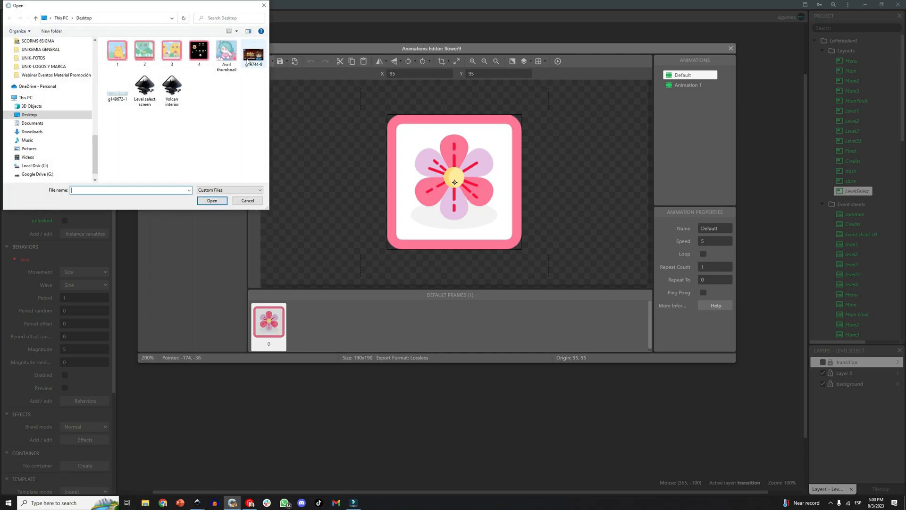
Replace flower9's image with the monster level thumbnail and fit its collision box to the bounds
left_click(213, 200)
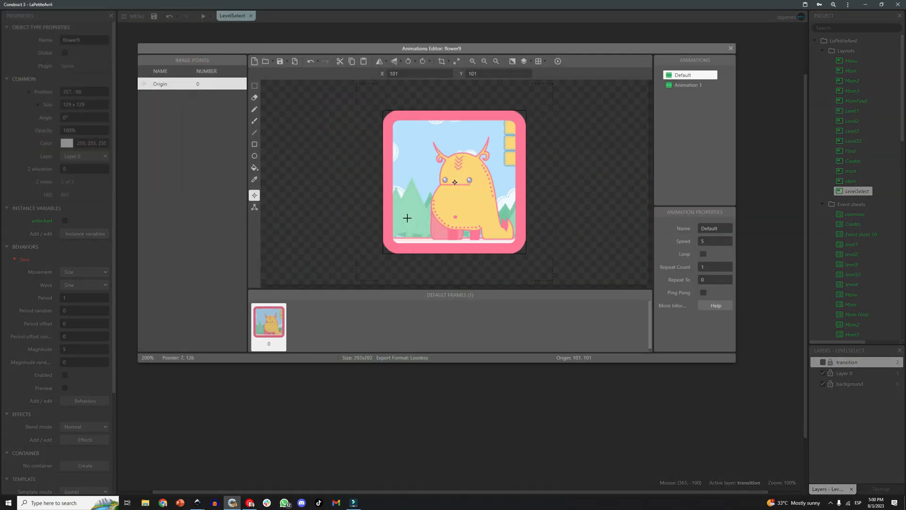
right_click(454, 182)
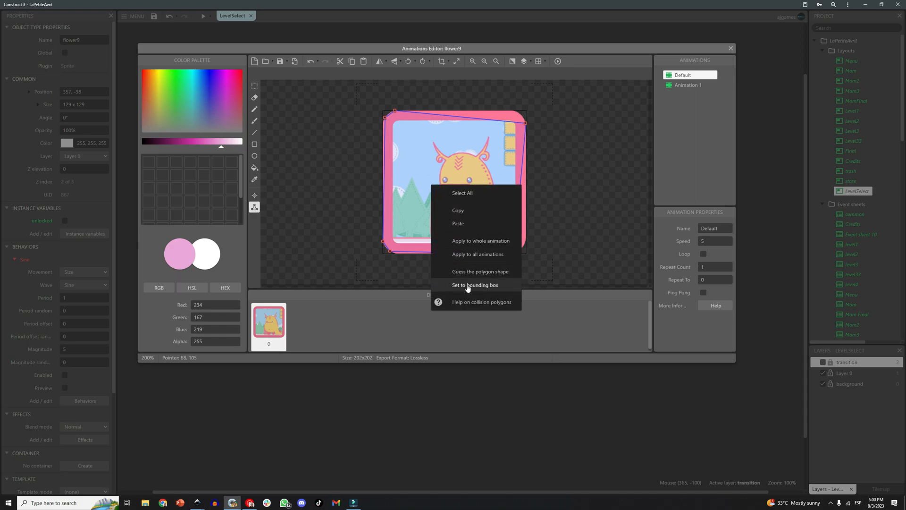
left_click(689, 85)
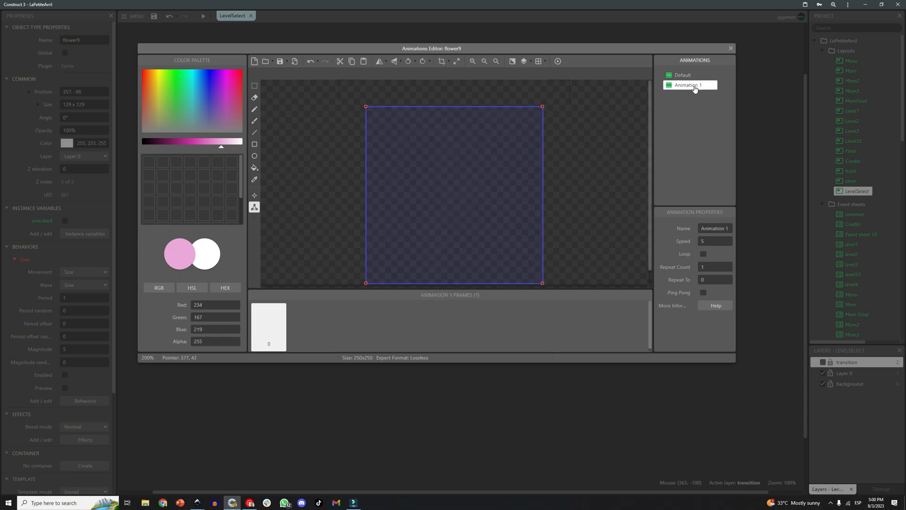
left_click(682, 76)
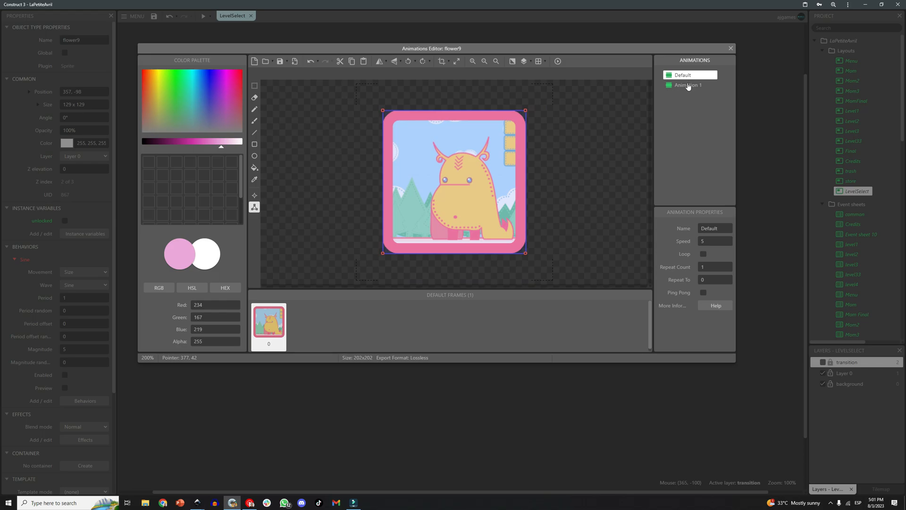
left_click(731, 48)
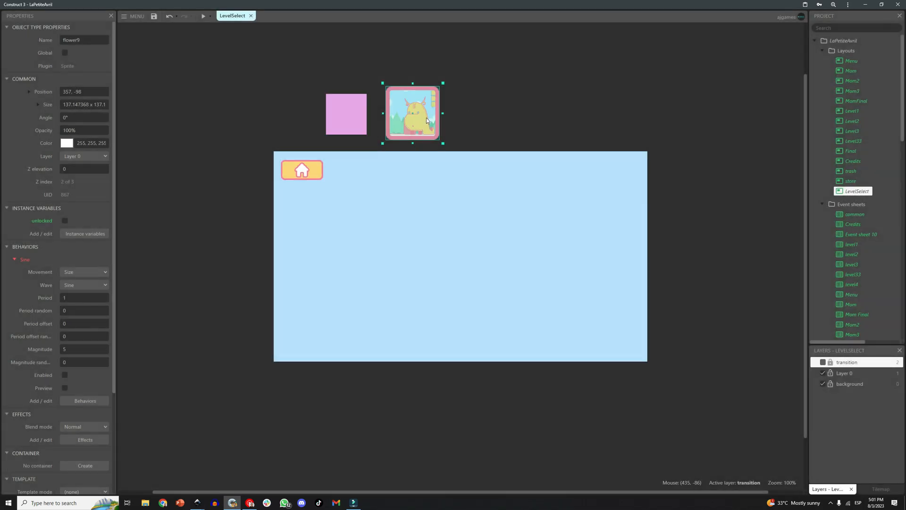
Clear the old tile grid from the layout, leaving the monster level tile
left_click(479, 122)
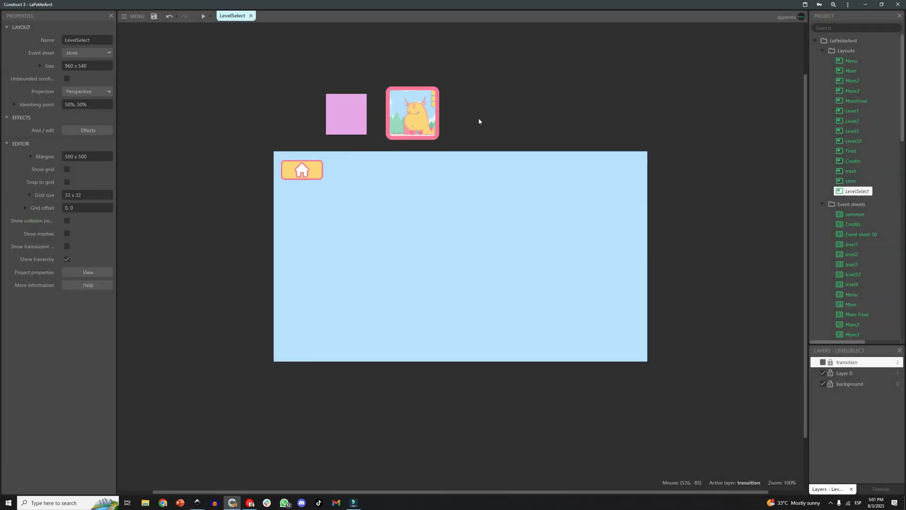
left_click(412, 112)
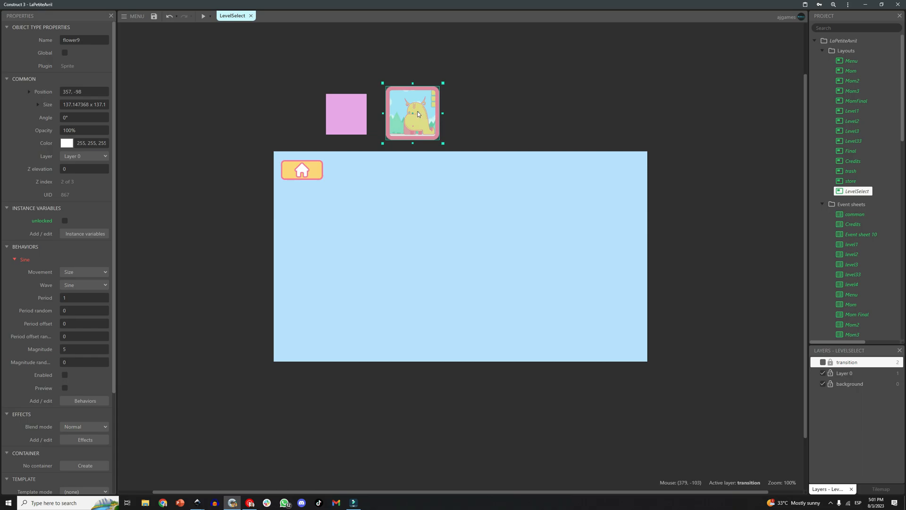
left_click(412, 112)
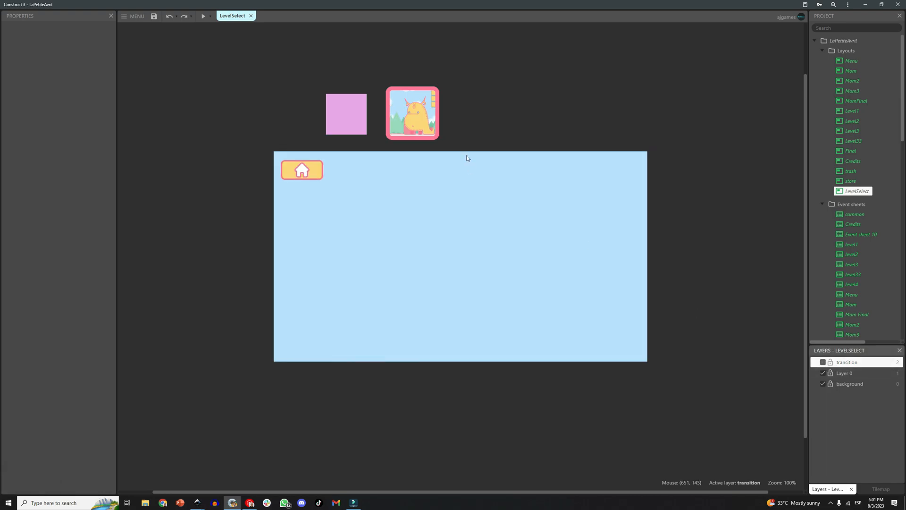
Clone flower9 into tiles with the forest, village and space thumbnails and start placing them on the layout
left_click(845, 373)
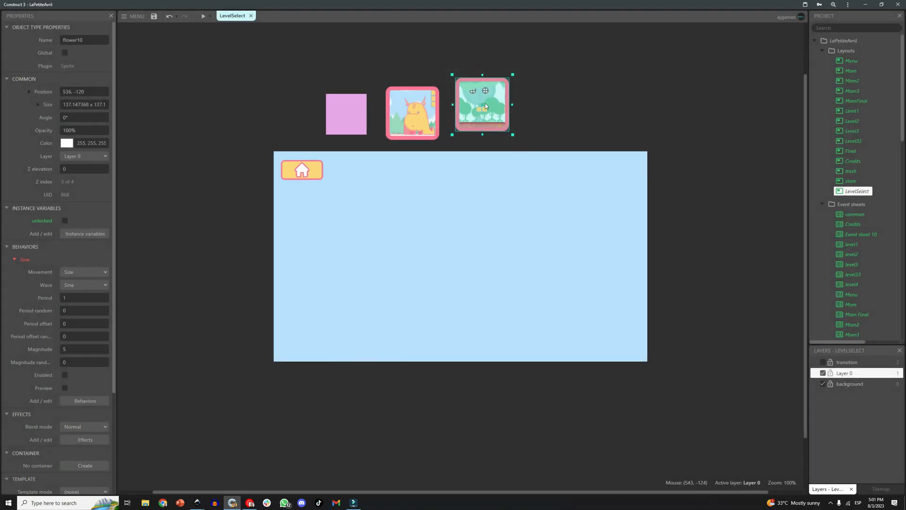
double_click(481, 105)
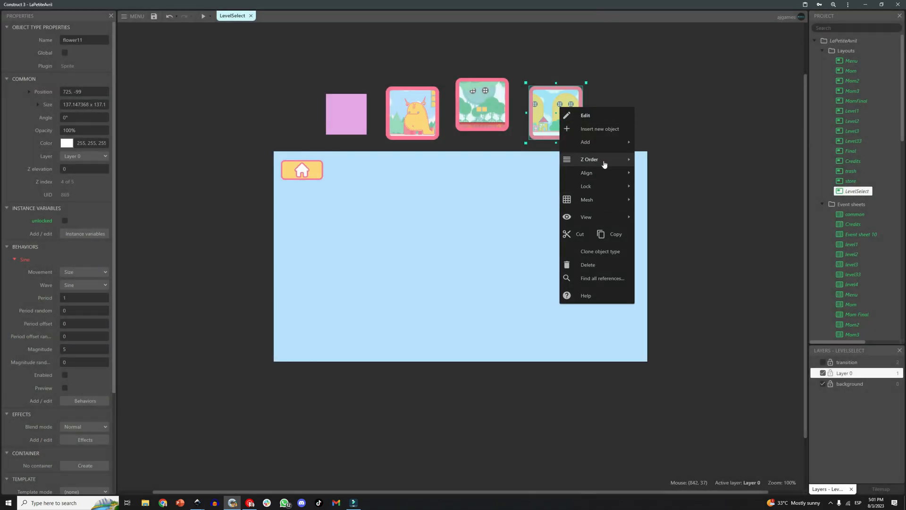
left_click(586, 115)
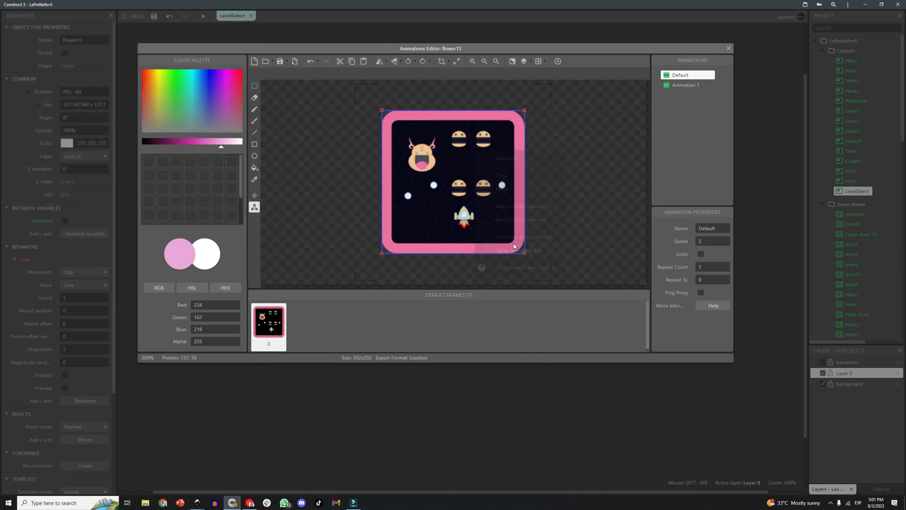
left_click(728, 48)
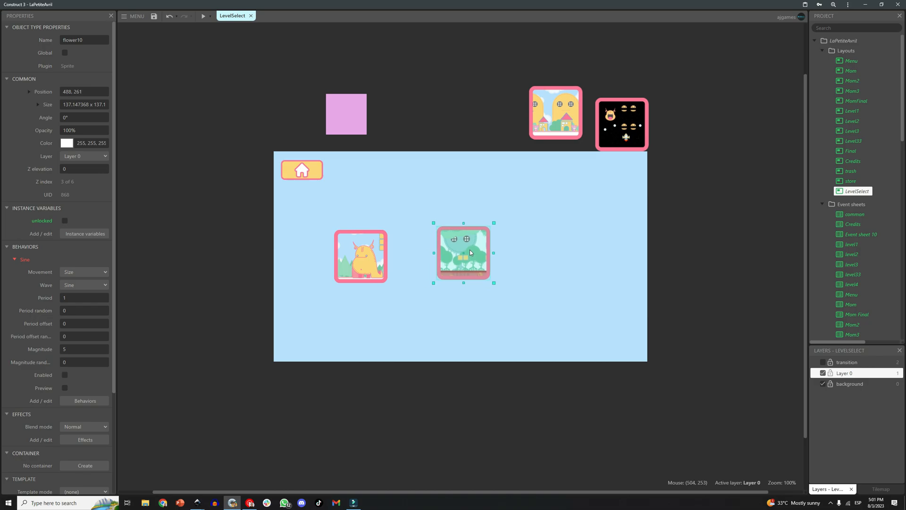
mouse_move(461, 250)
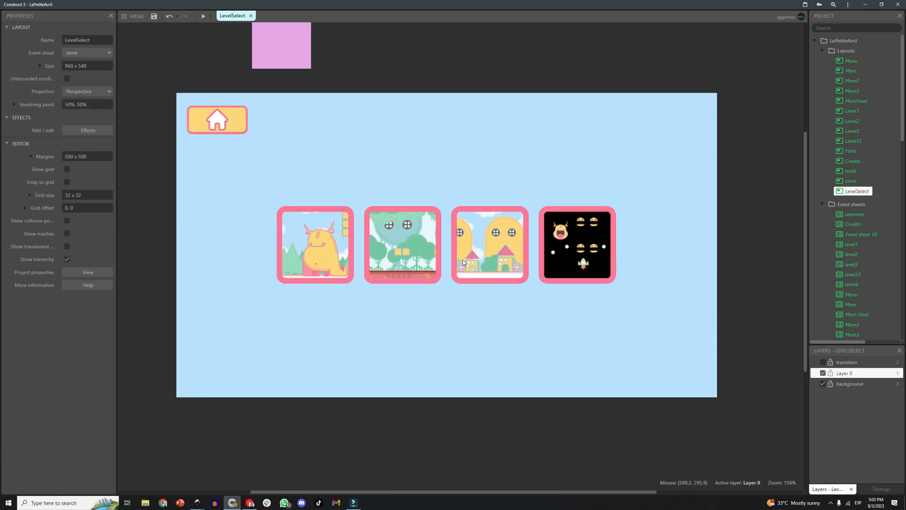
Add a 'Pick a Level' title text above the row of four level thumbnails
scroll("down", 3)
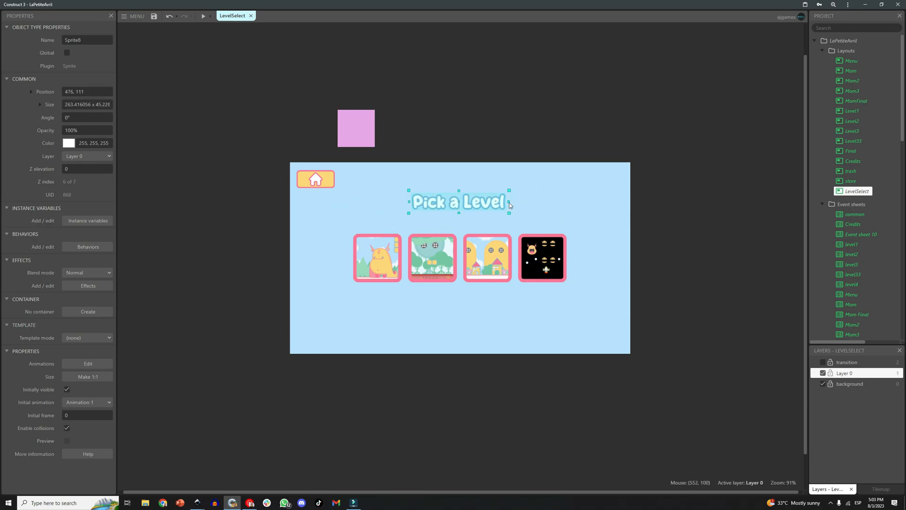
left_click(563, 115)
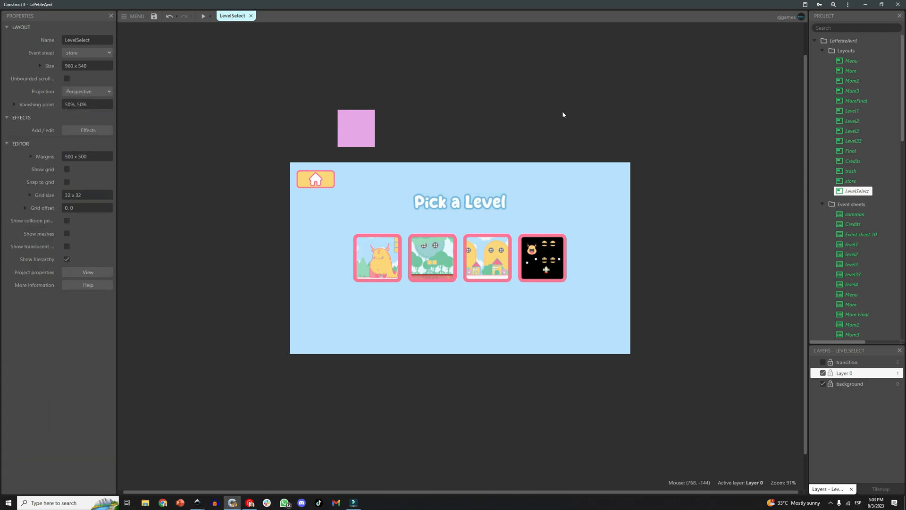
mouse_move(516, 251)
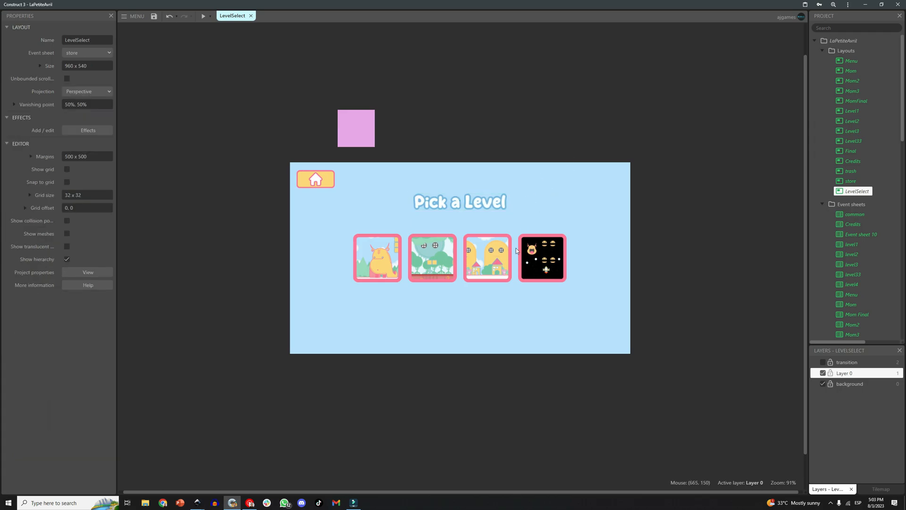
mouse_move(438, 381)
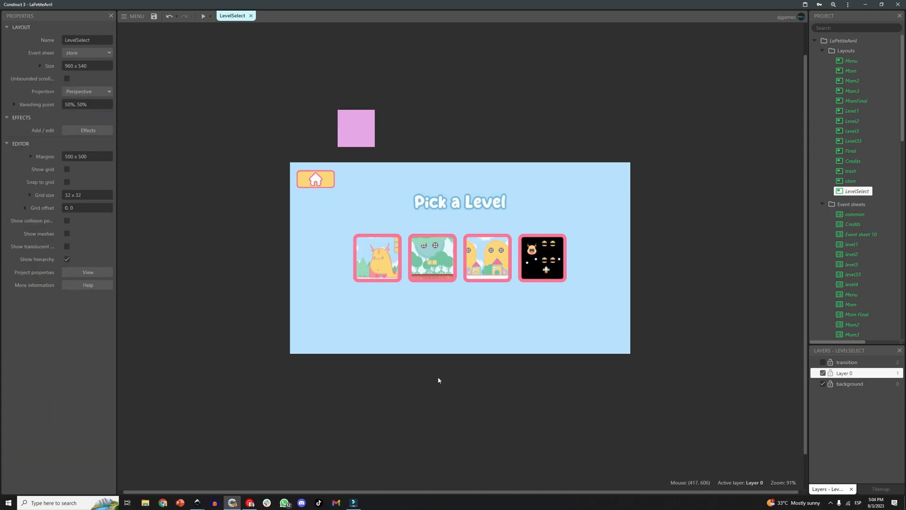
mouse_move(733, 238)
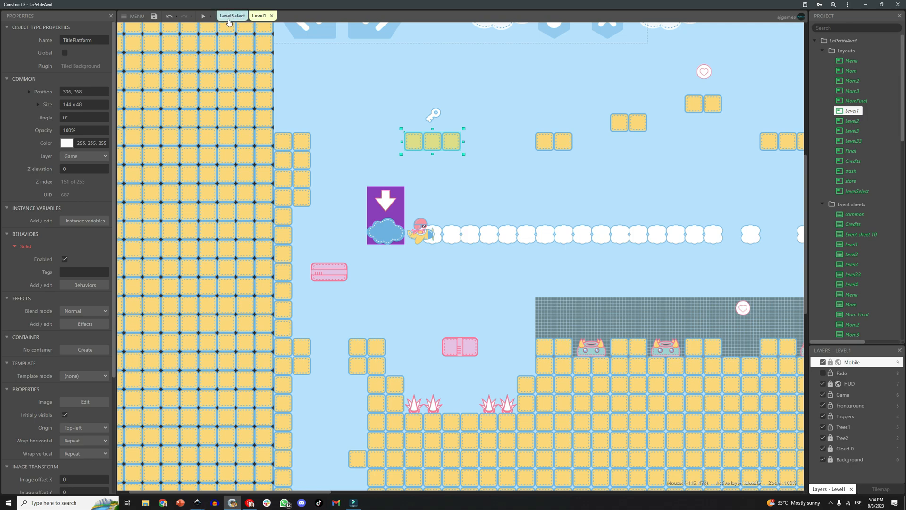
Paste Level1's clouds and yellow block row onto the LevelSelect background layer
left_click(232, 16)
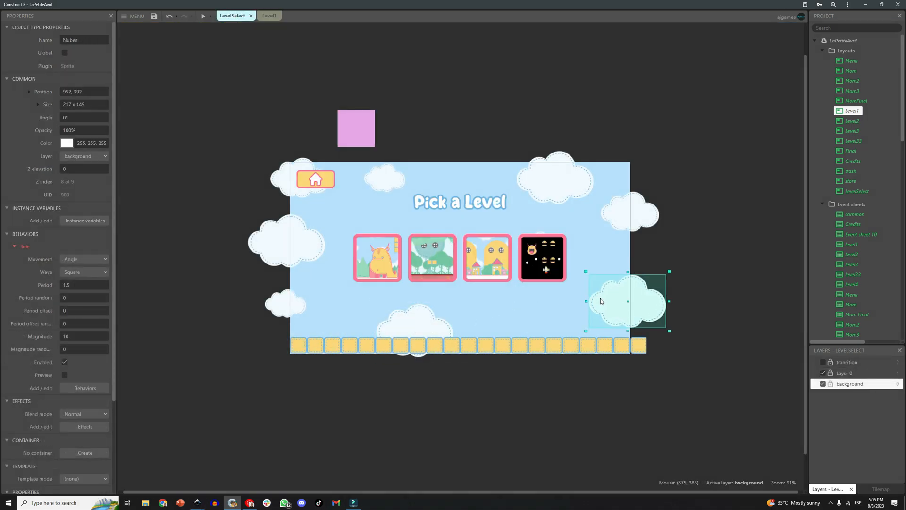
left_click(203, 16)
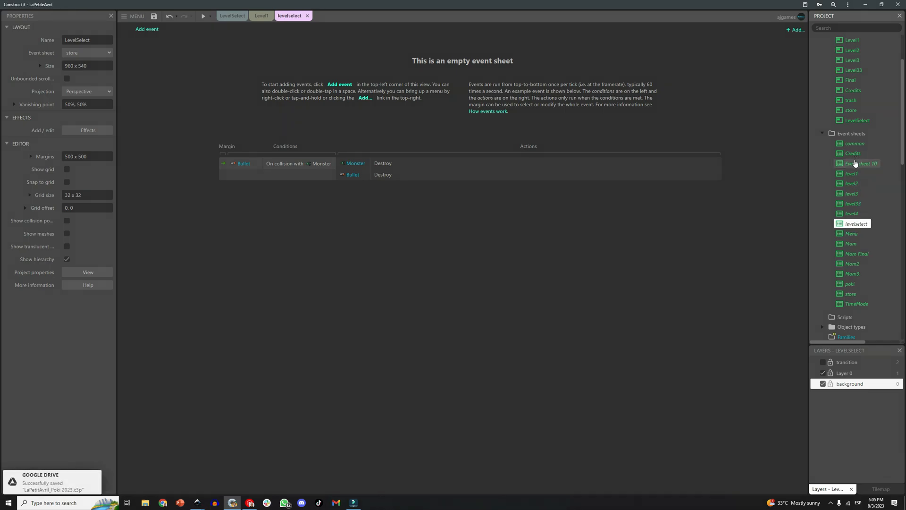
Copy the store sheet's Touched group into the levelselect event sheet as Touched2
double_click(850, 110)
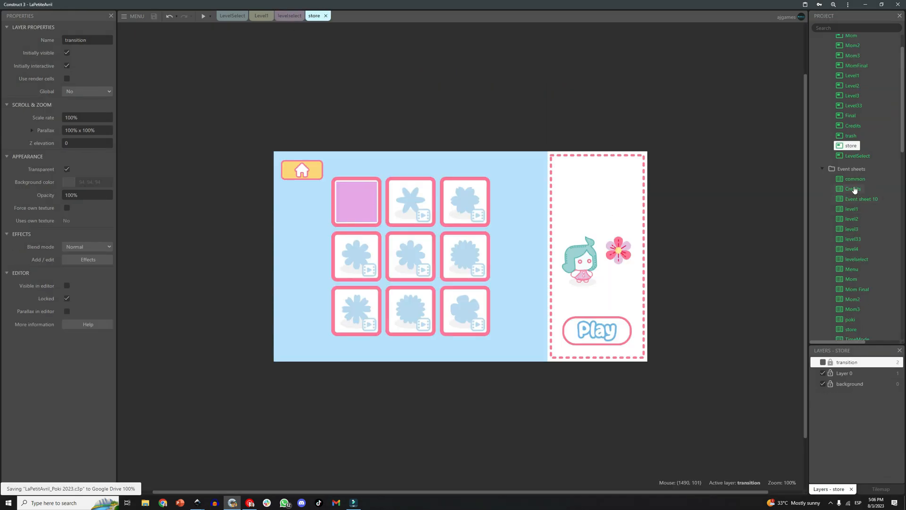
double_click(851, 259)
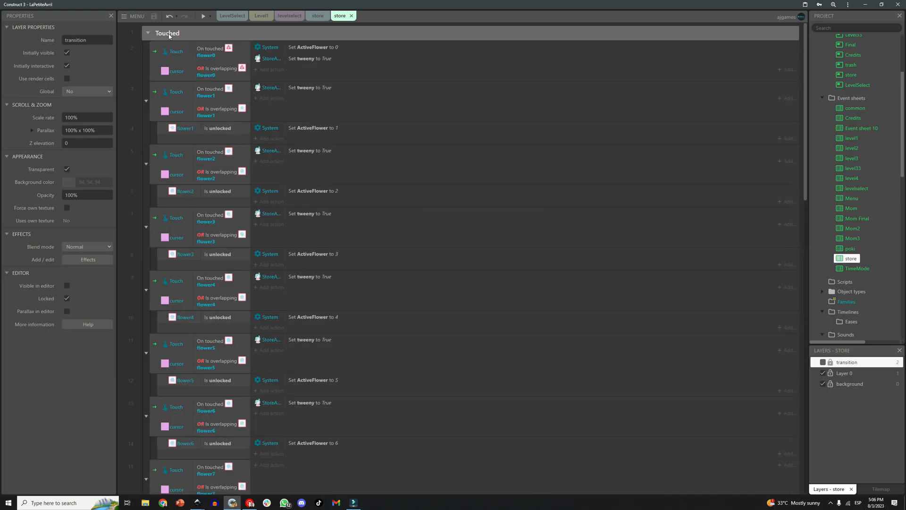
left_click(290, 16)
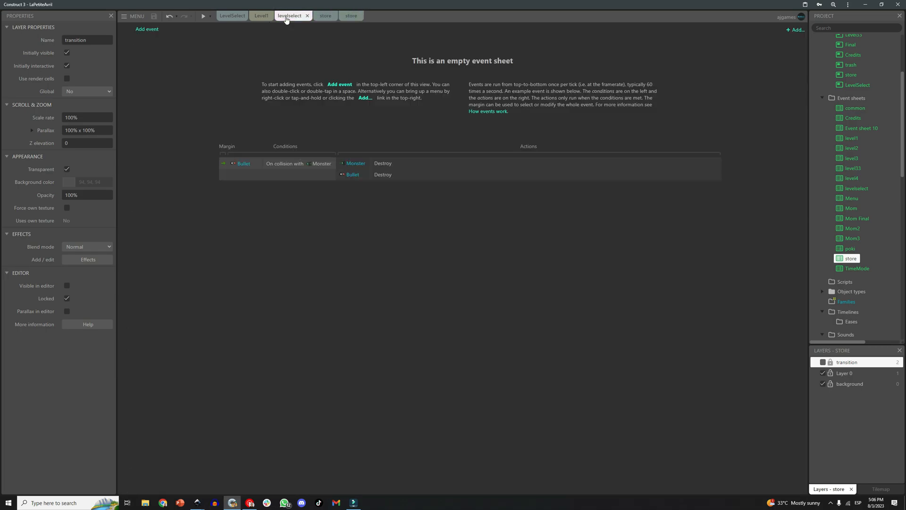
left_click(292, 16)
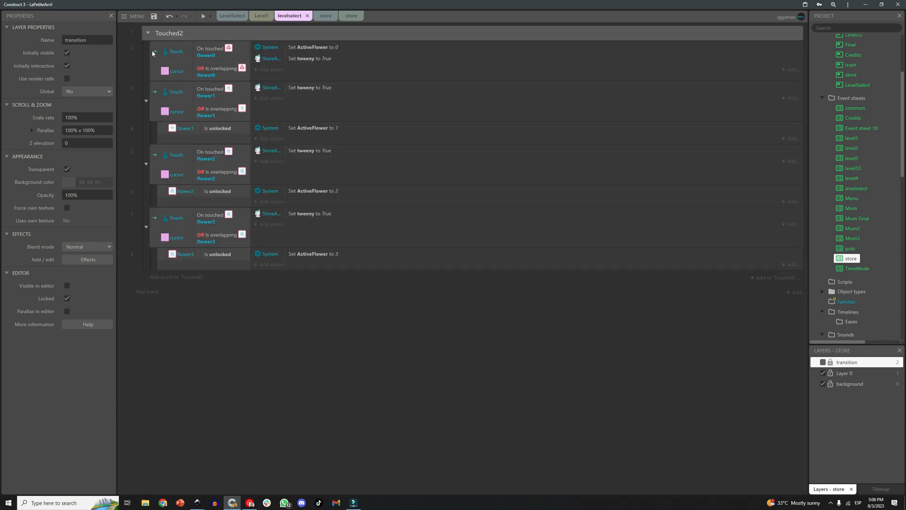
Replace flower0 with level1 in the first copied touch event
right_click(177, 51)
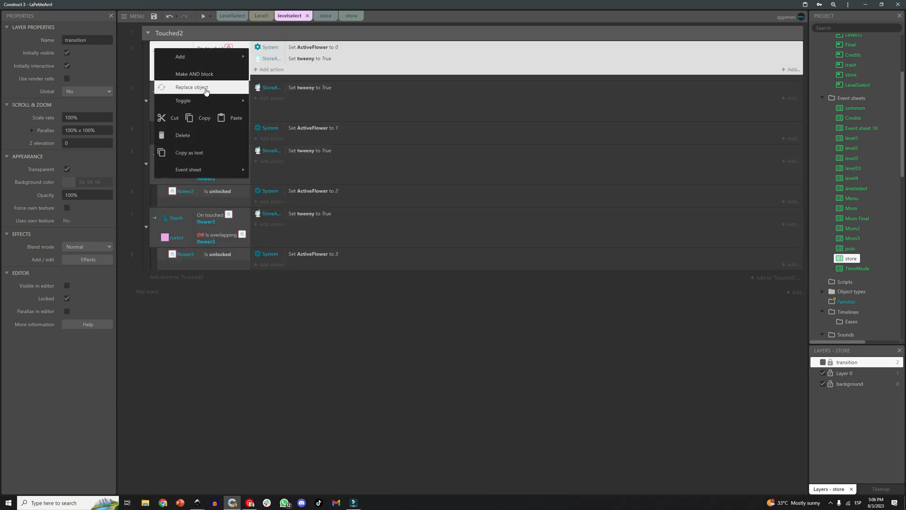
left_click(192, 87)
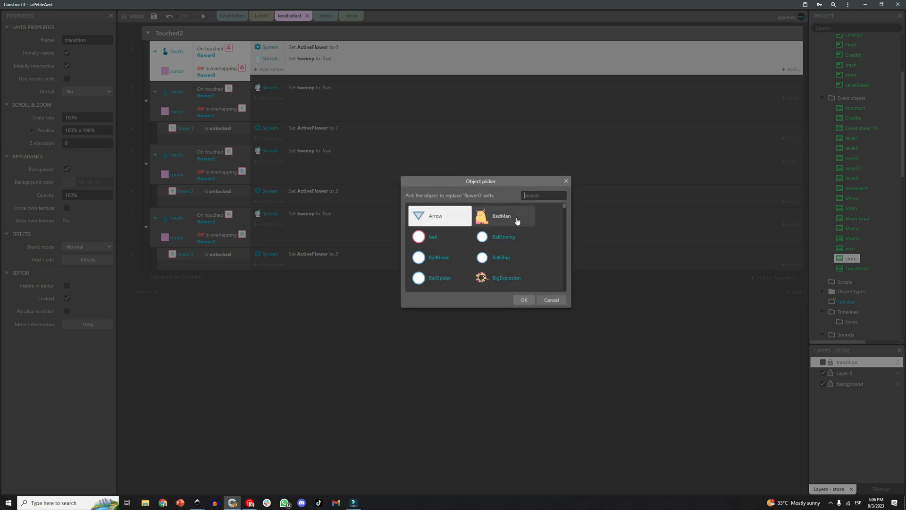
type("leve")
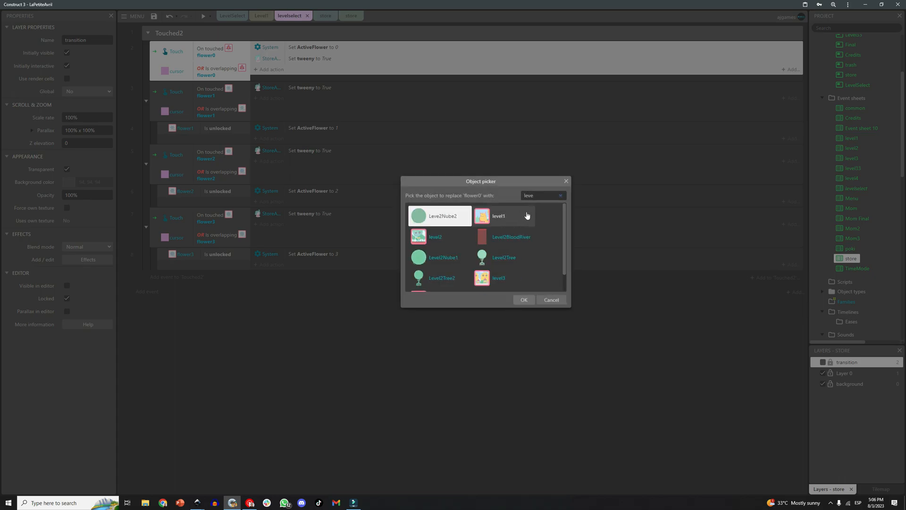
left_click(523, 299)
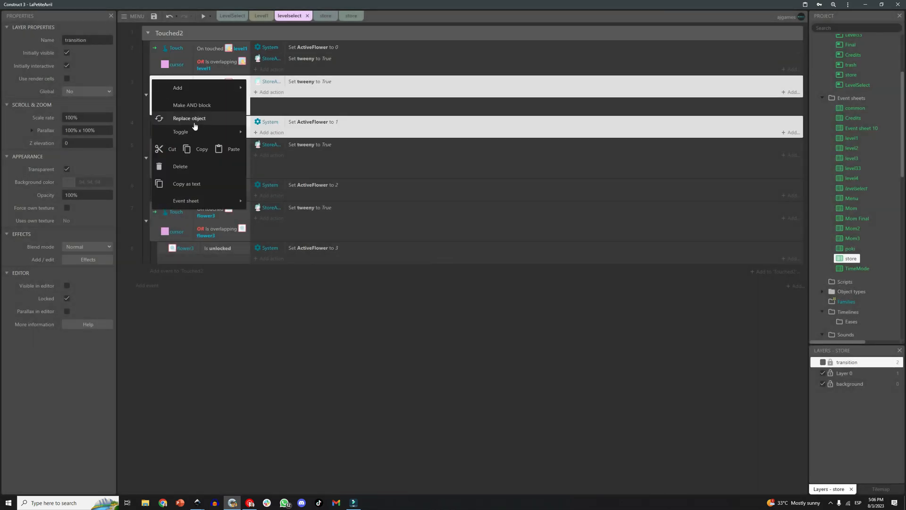
Replace flower1 with level2 and start swapping flower2 for a level thumbnail
left_click(189, 118)
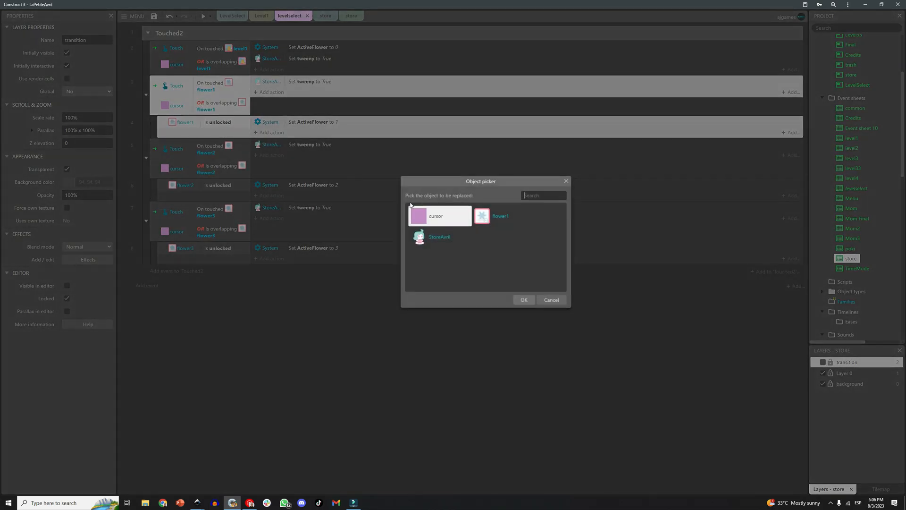
type("level")
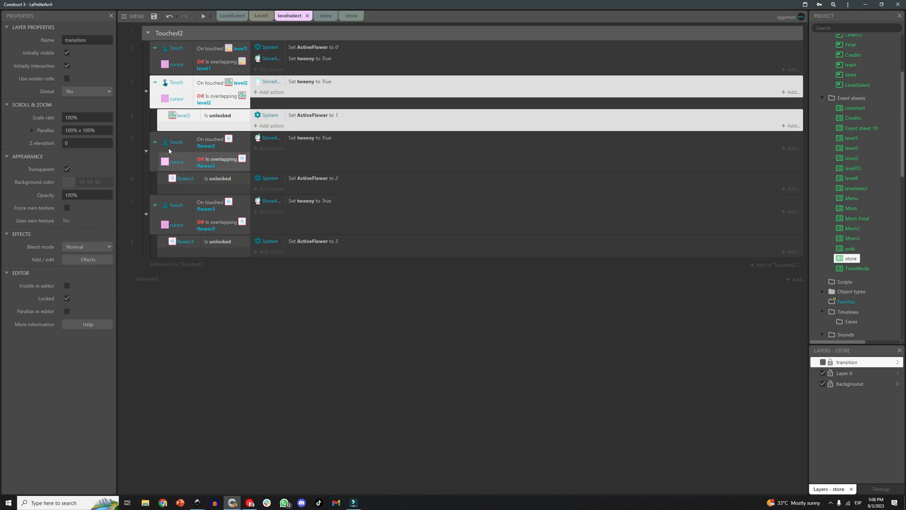
right_click(169, 151)
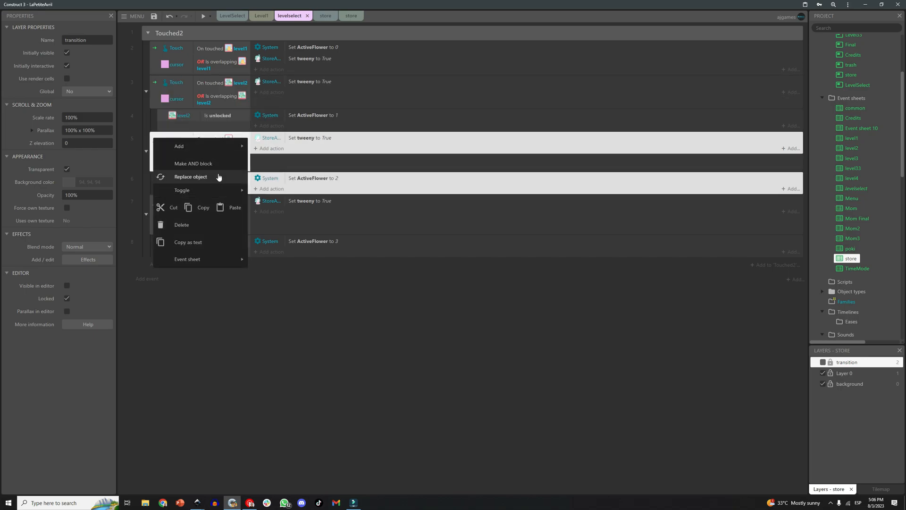
left_click(189, 177)
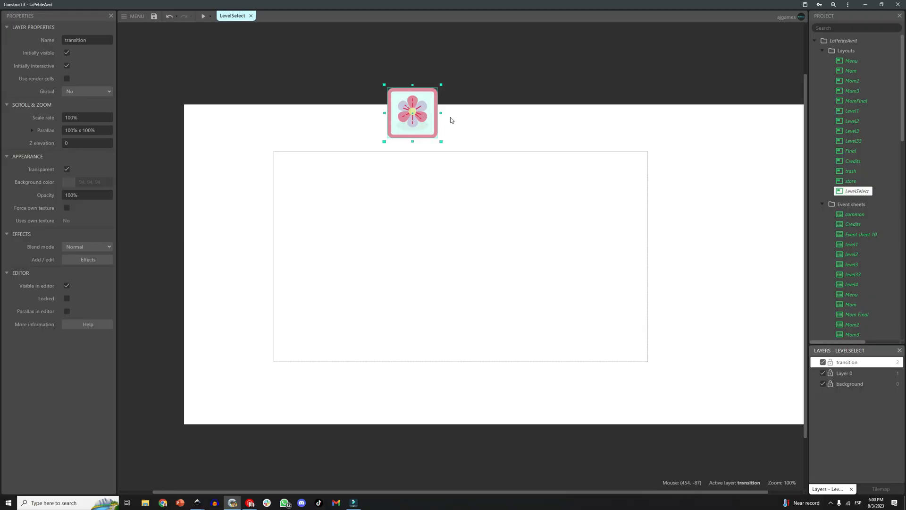
Hide the full-screen fade transition layer and return to the LevelSelect layout
left_click(84, 156)
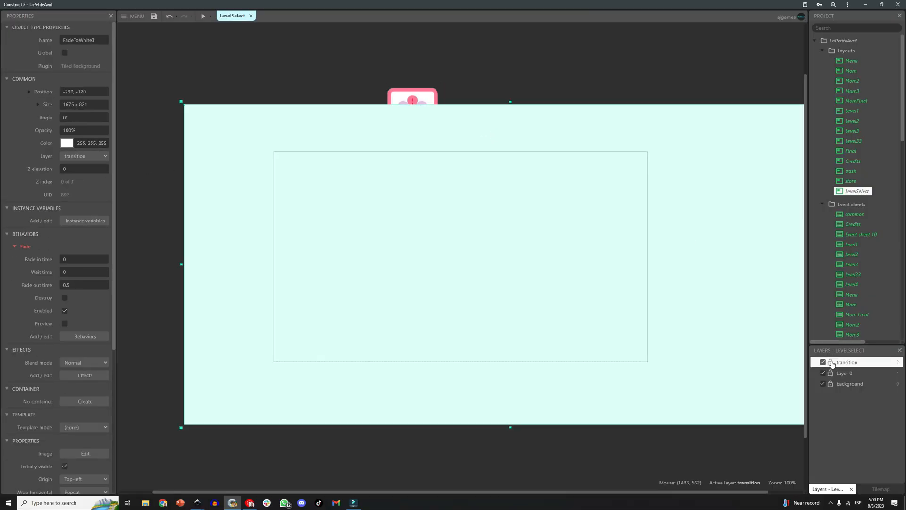
left_click(831, 361)
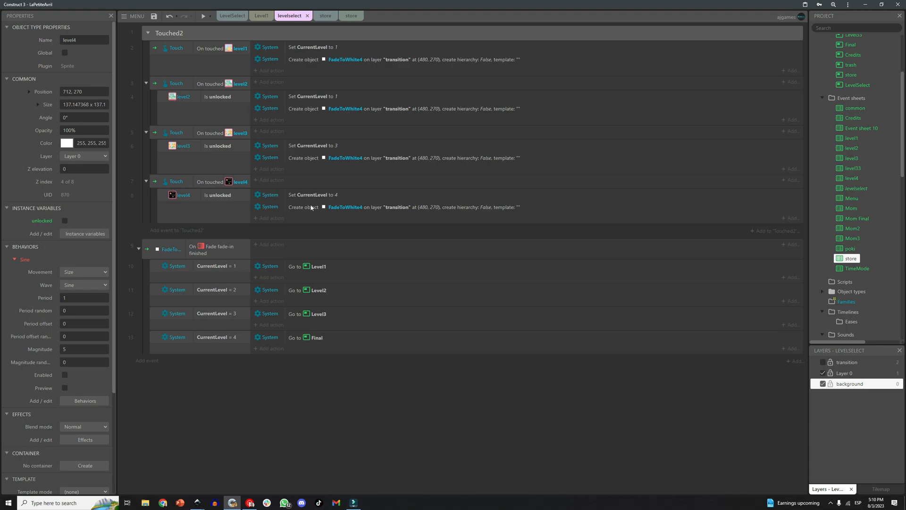
mouse_move(202, 71)
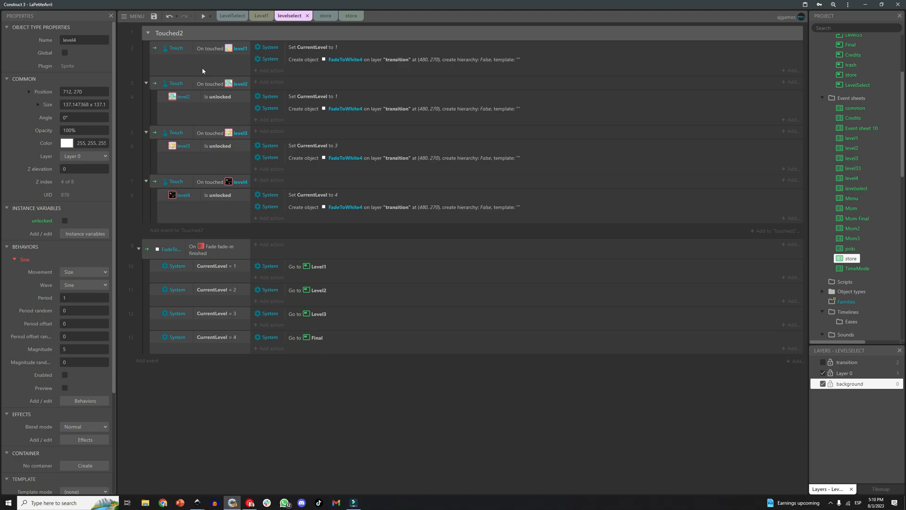
left_click(260, 16)
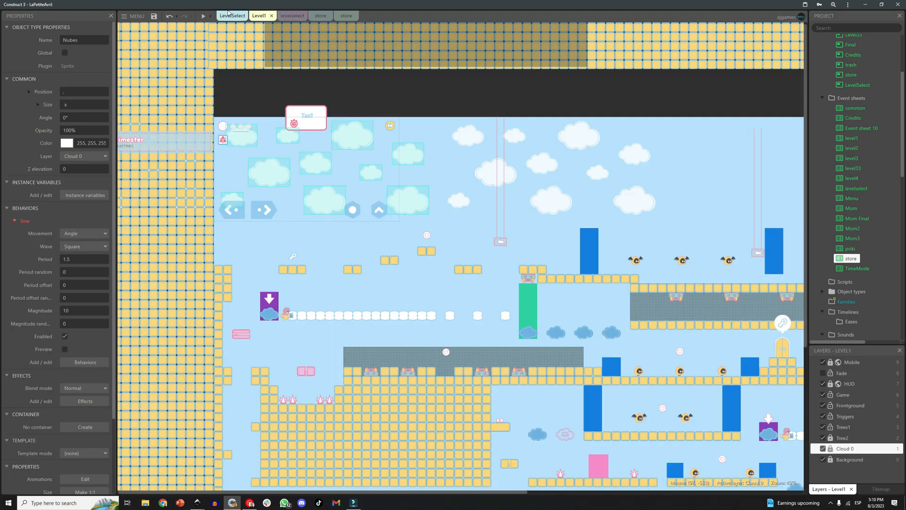
left_click(232, 16)
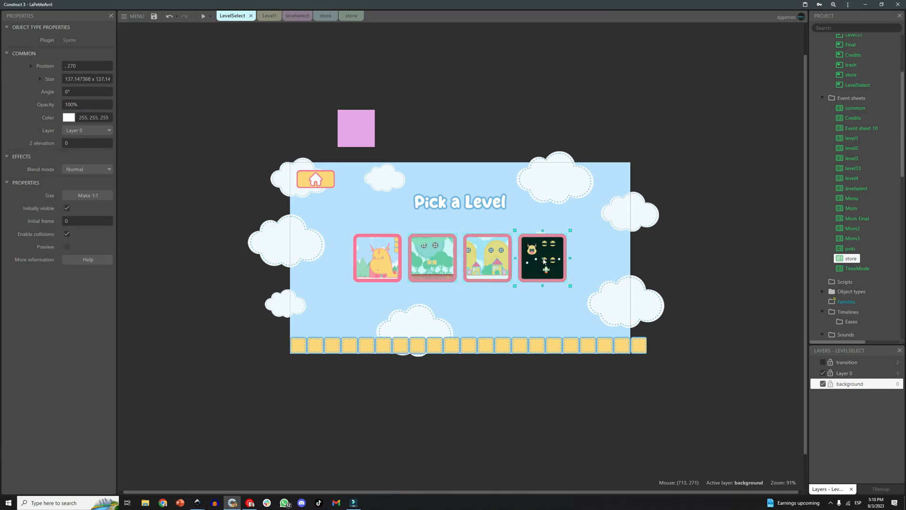
Mark level2 as unlocked, select level4, and preview the game into the starry rocket level
left_click(432, 258)
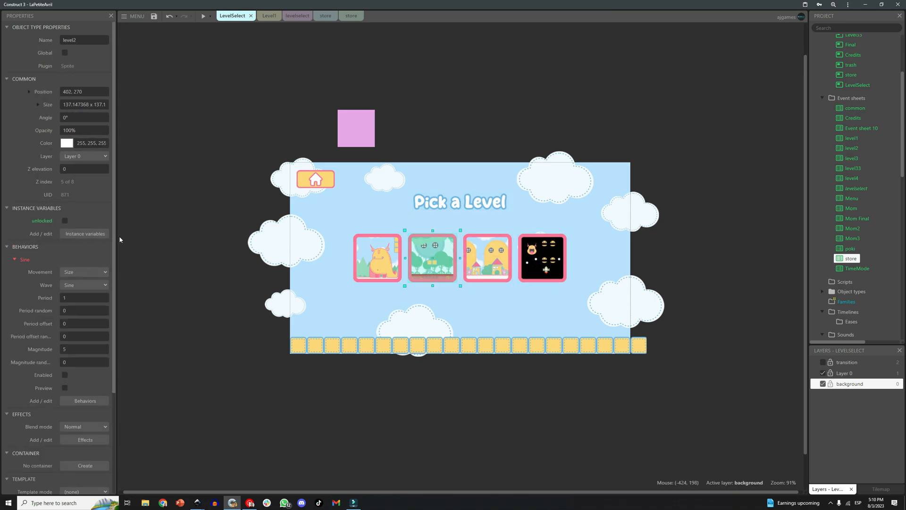
left_click(64, 221)
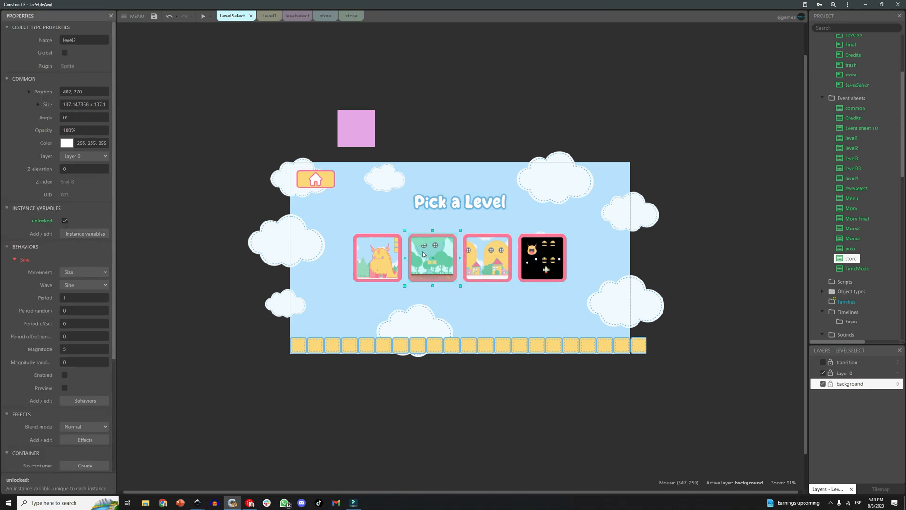
left_click(541, 257)
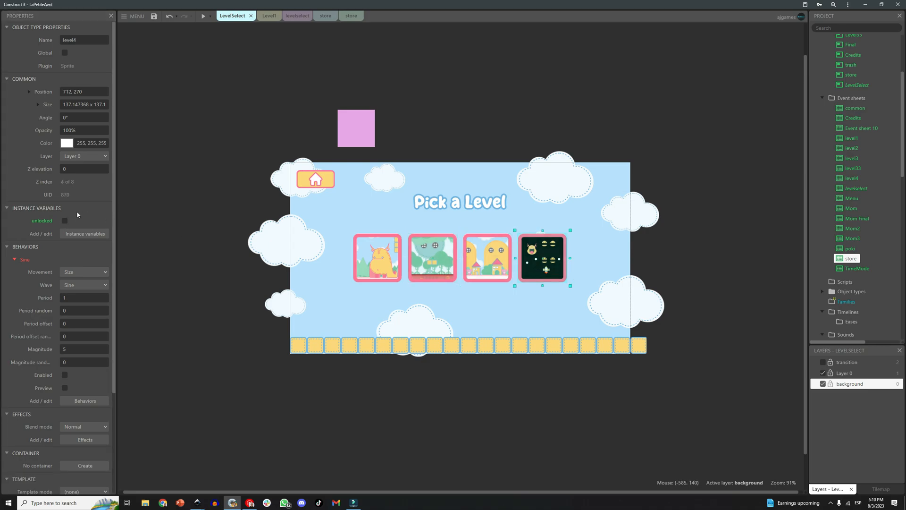
left_click(203, 16)
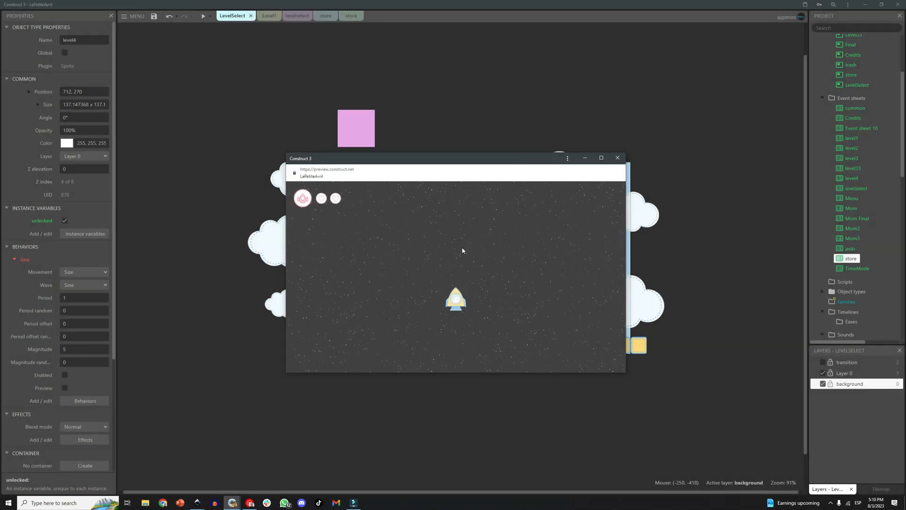
Restart the preview on the Pick a Level screen and try opening the fourth level tile
left_click(293, 16)
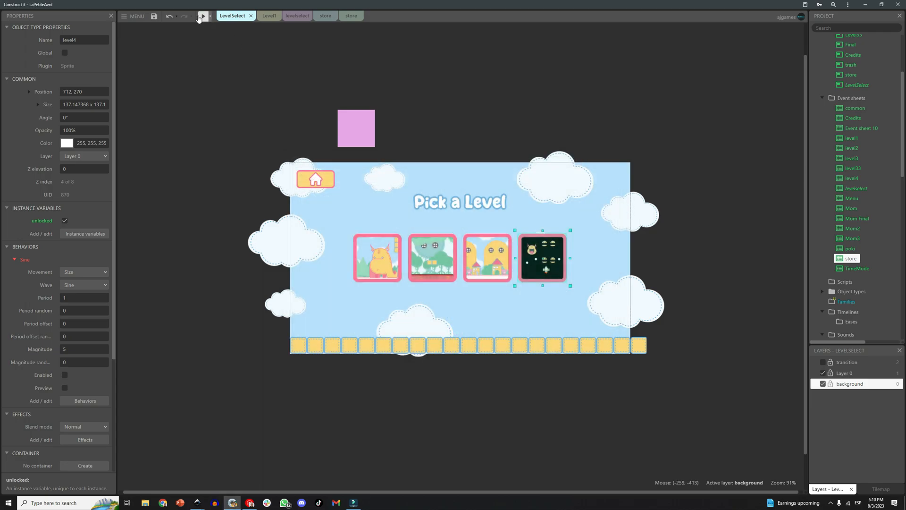
left_click(203, 16)
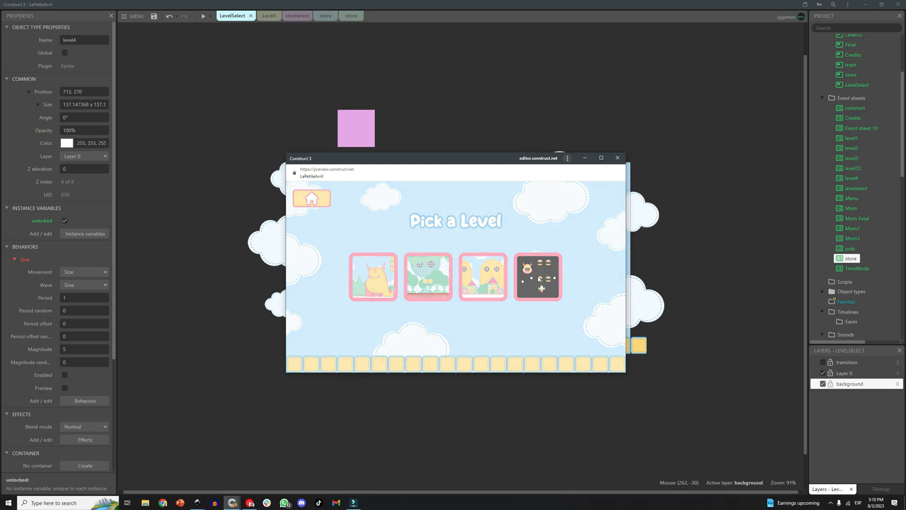
left_click(616, 157)
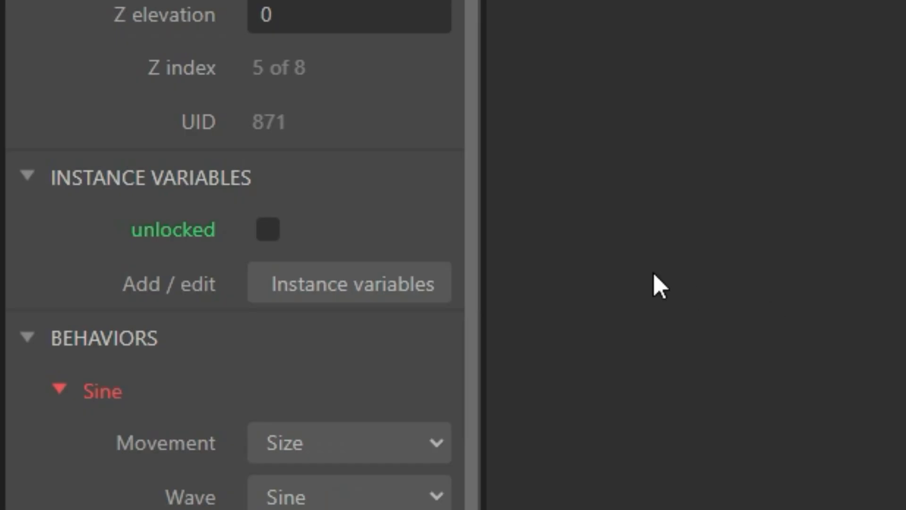
Tick level4's 'unlocked' instance variable and switch to the levelselect event sheet
left_click(266, 229)
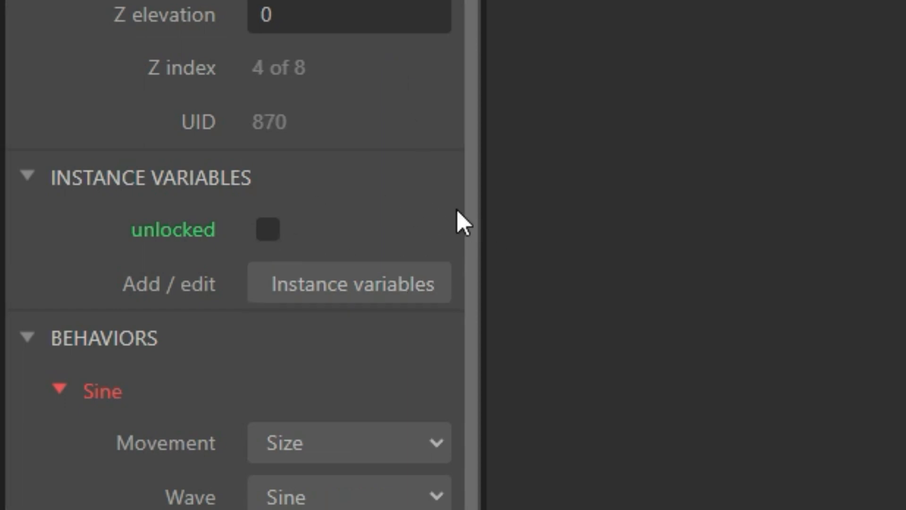
left_click(268, 228)
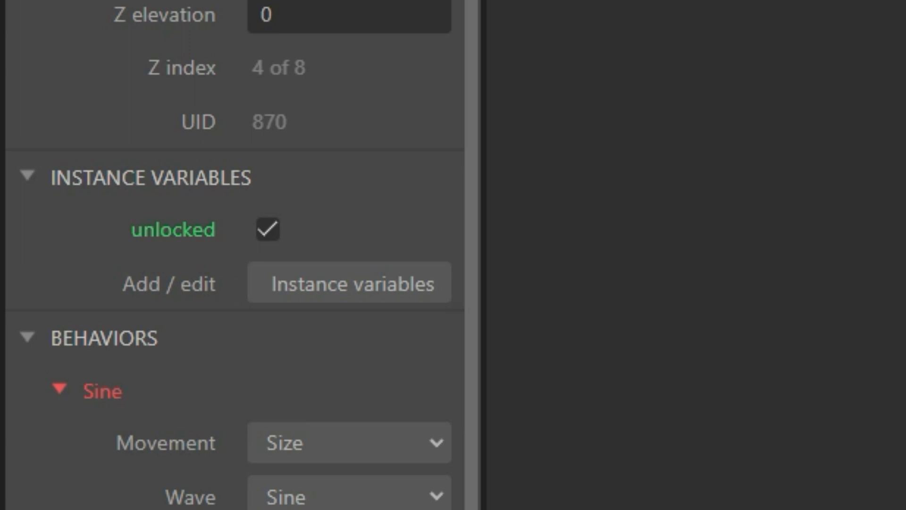
left_click(204, 16)
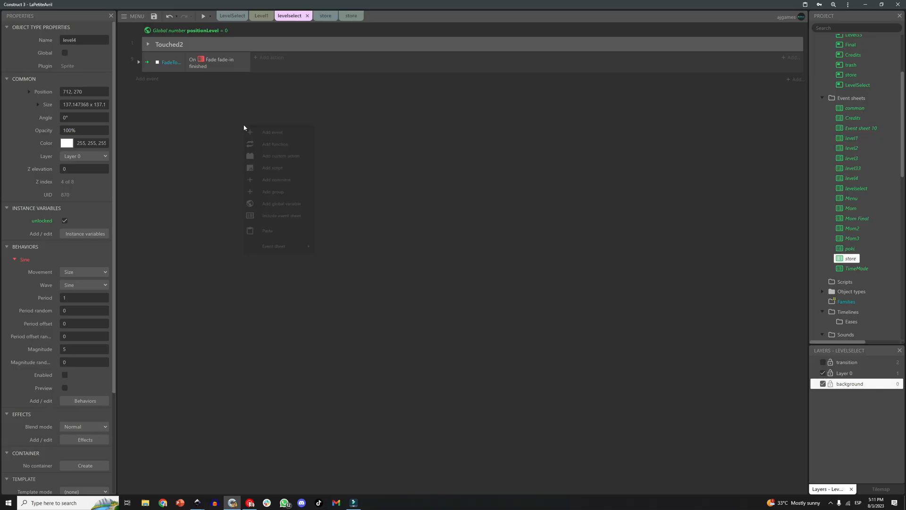
Add a new event group named 'overlapping', abandoning a stray ball condition
left_click(273, 191)
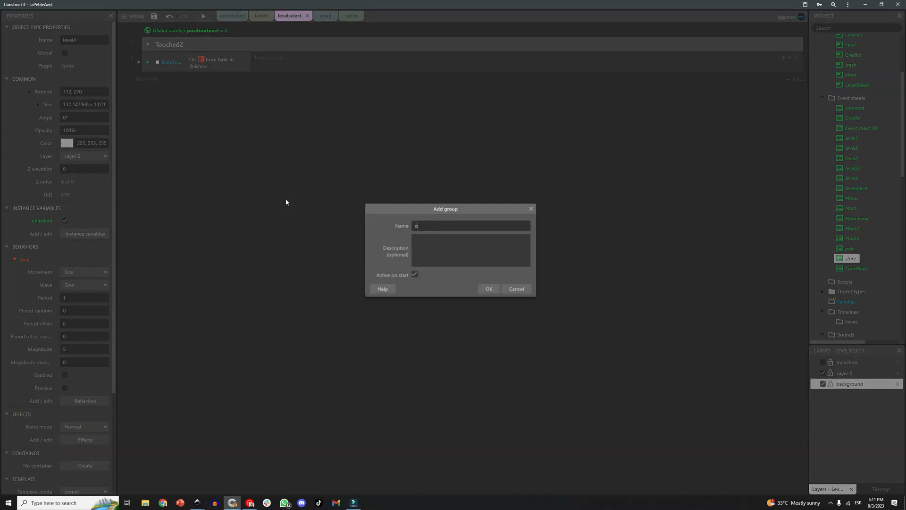
type("verlapi")
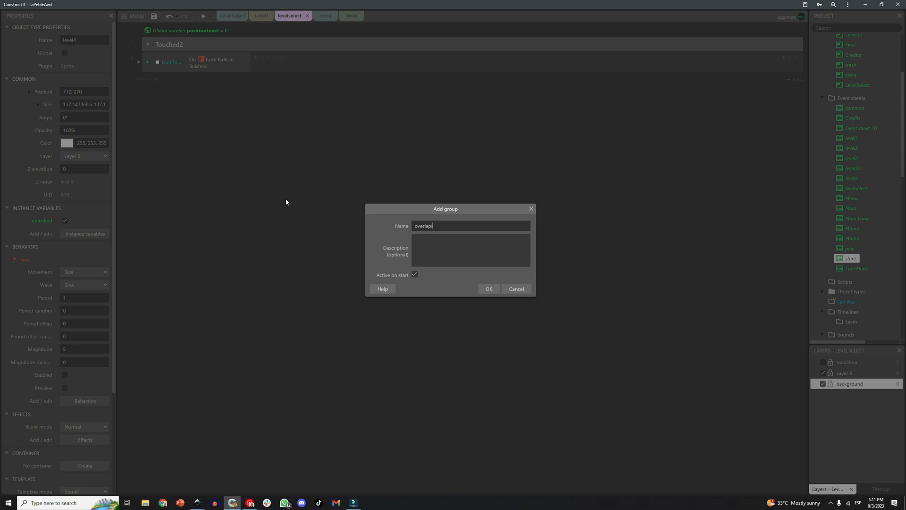
left_click(488, 289)
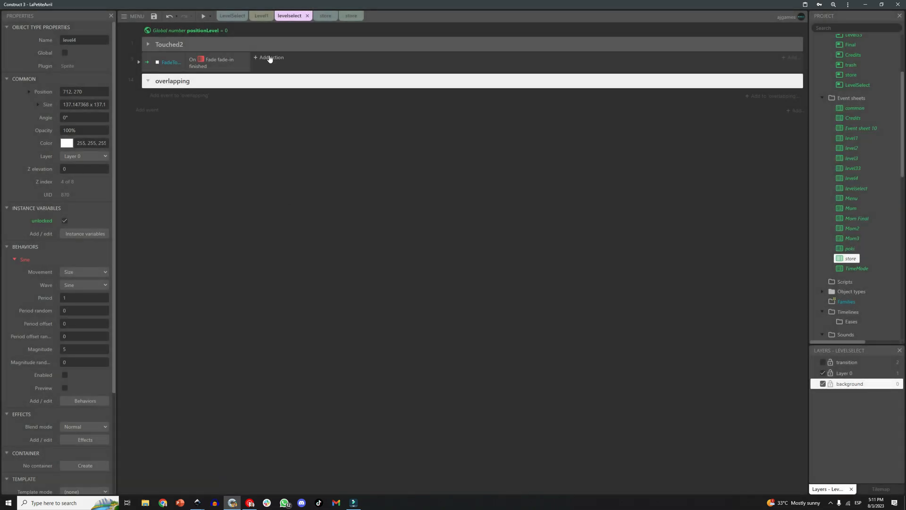
left_click(232, 16)
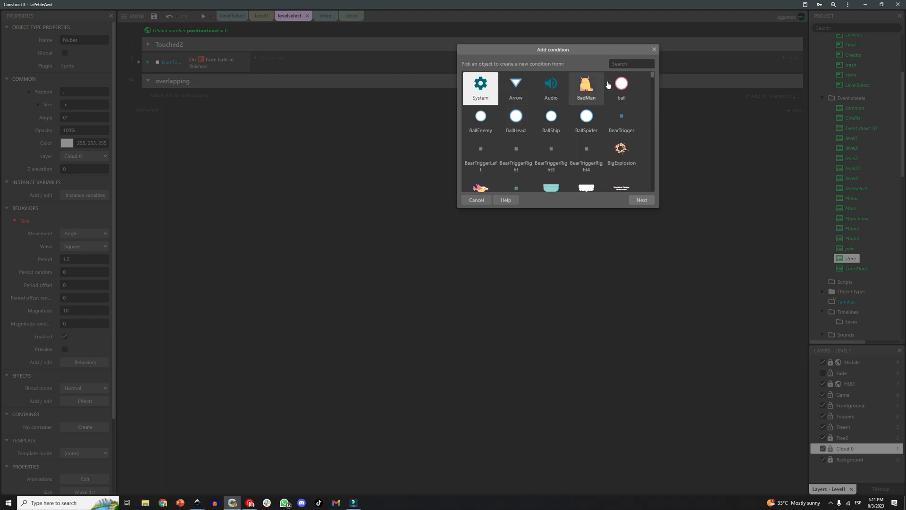
left_click(621, 87)
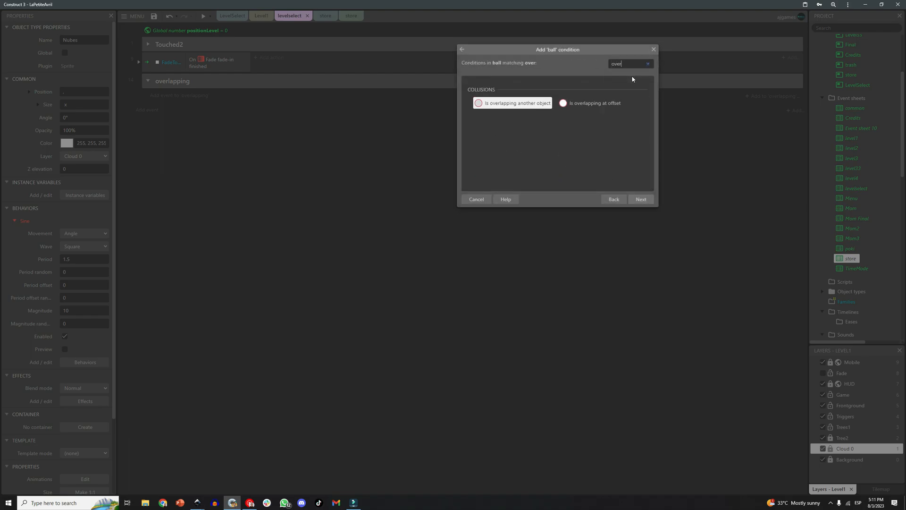
left_click(476, 199)
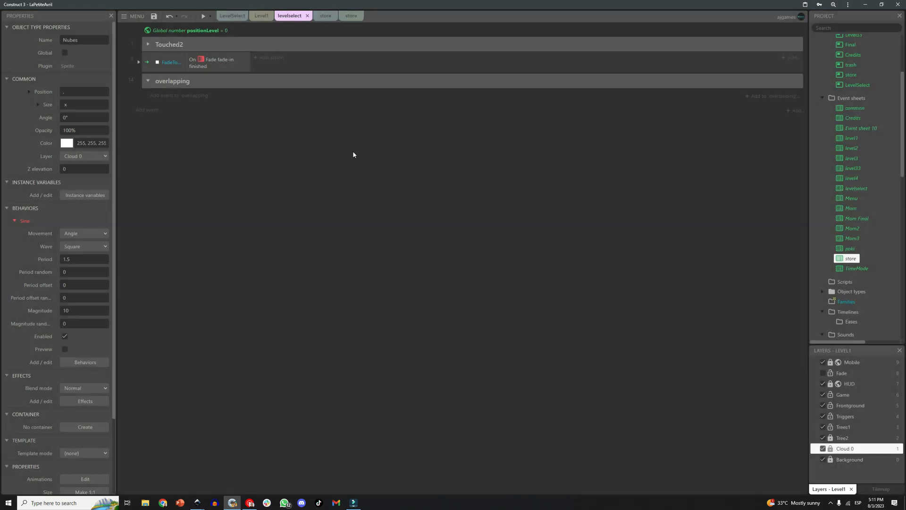
Add a sub-event with Mouse 'Cursor is over object' targeting level1
right_click(172, 80)
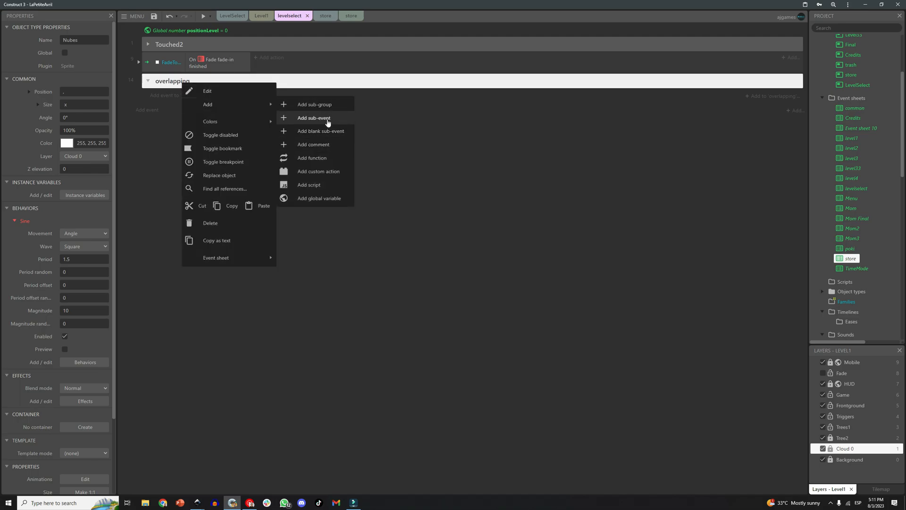
left_click(313, 118)
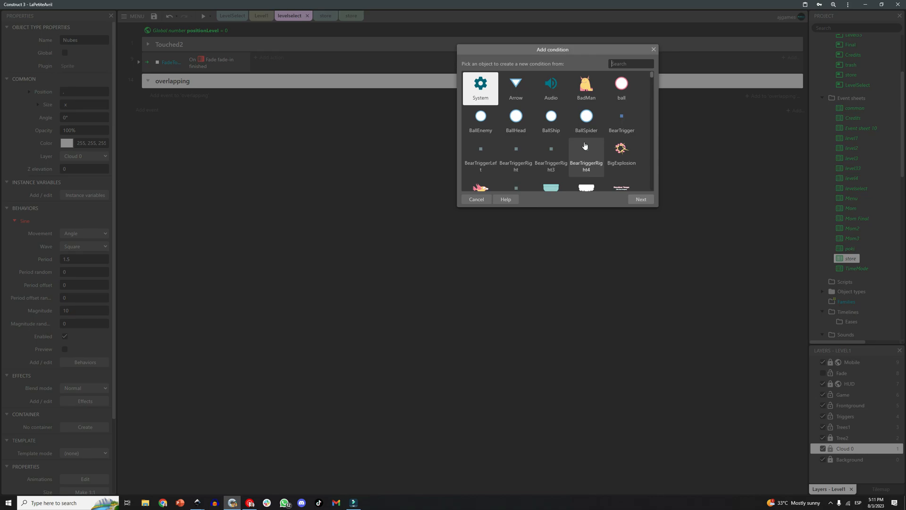
type("mous")
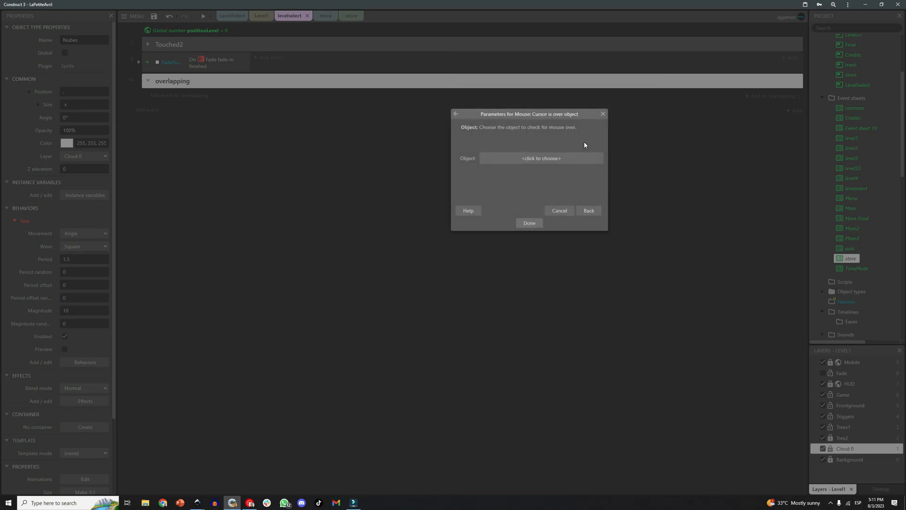
left_click(541, 159)
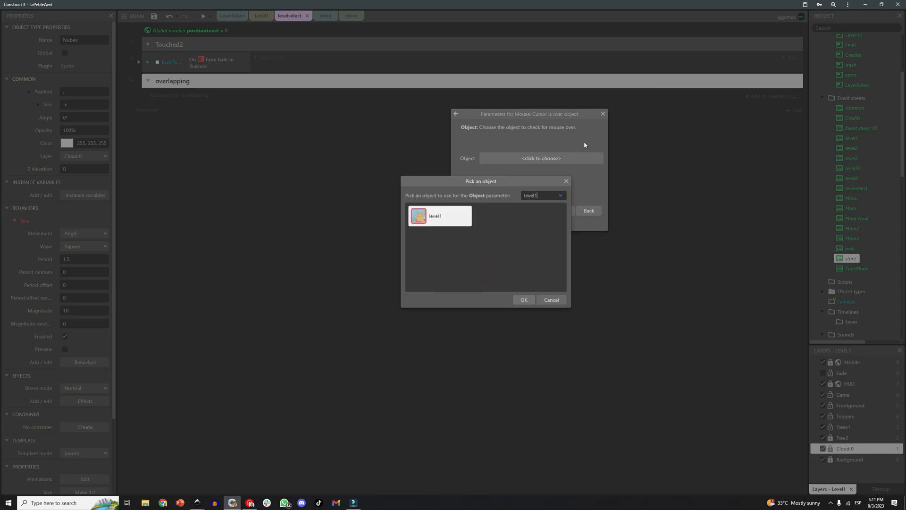
left_click(523, 299)
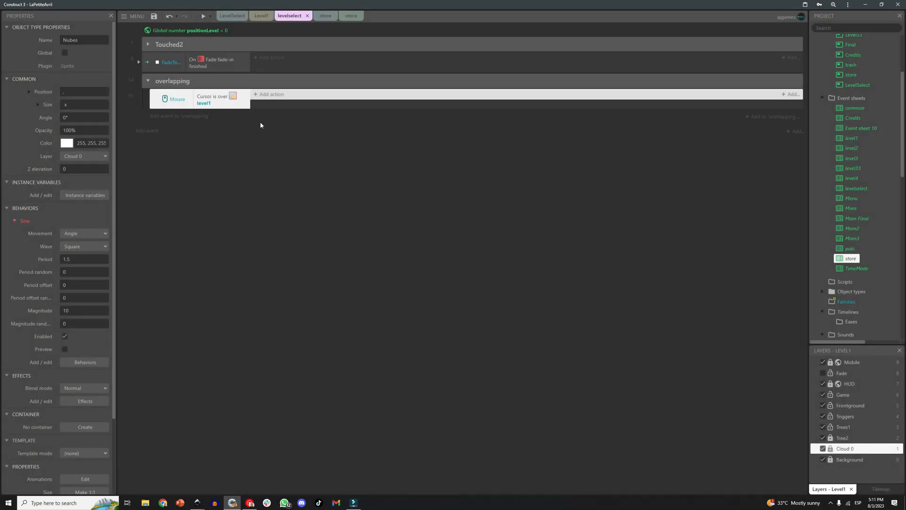
Add a level1 'Set scale' action with value 1.1 to the hover event
left_click(270, 95)
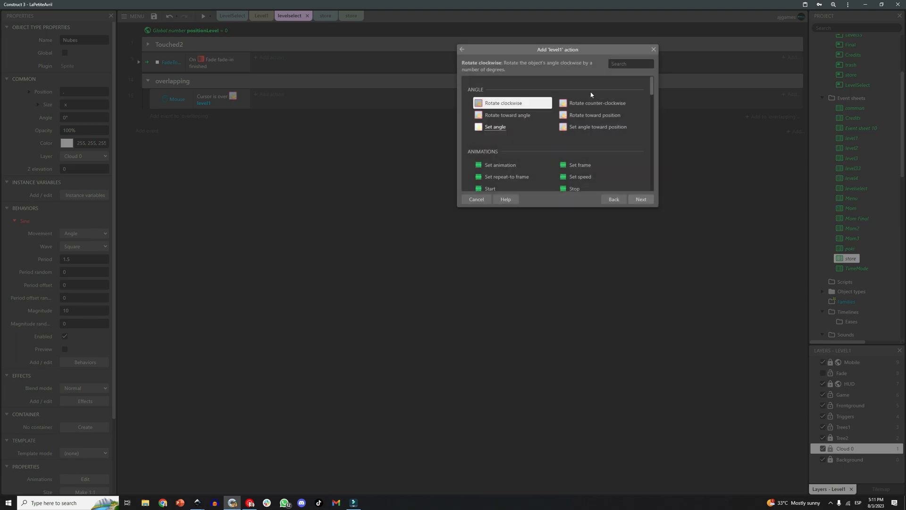
type("set sca")
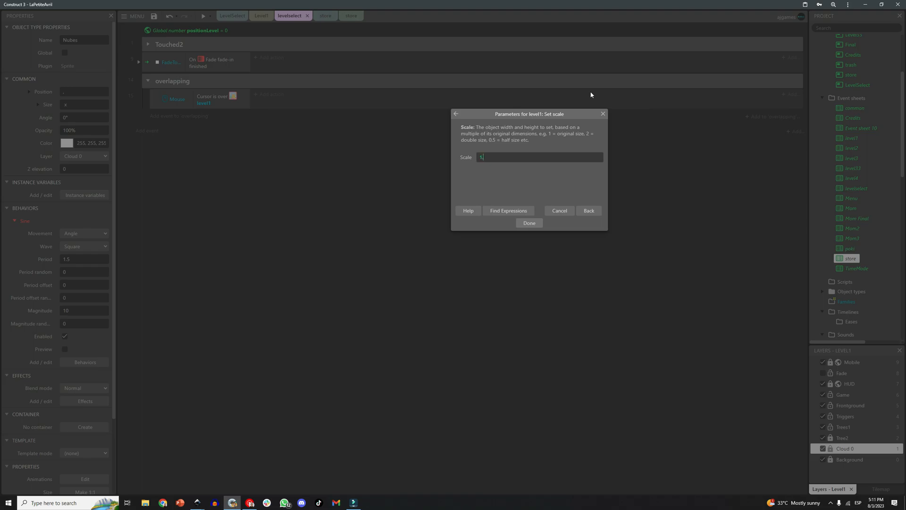
left_click(528, 223)
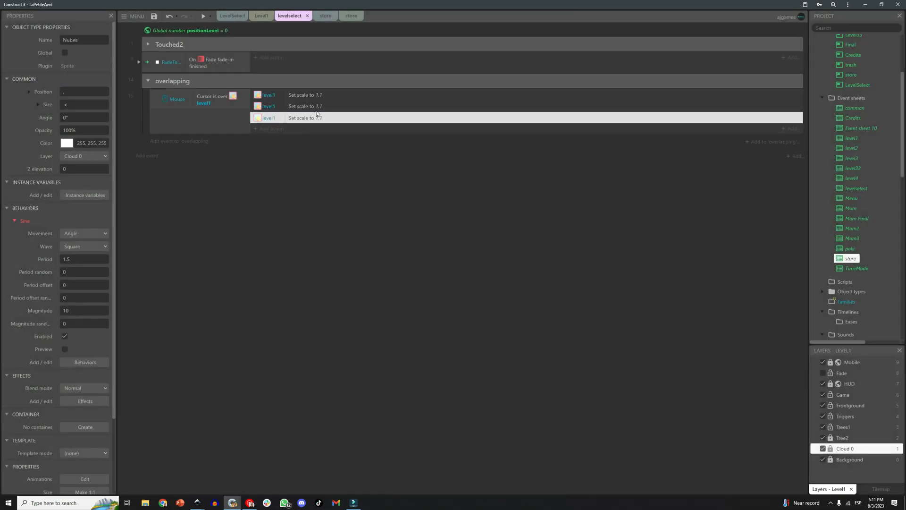
Retarget a copied scale action to another level tile via Replace object
right_click(305, 106)
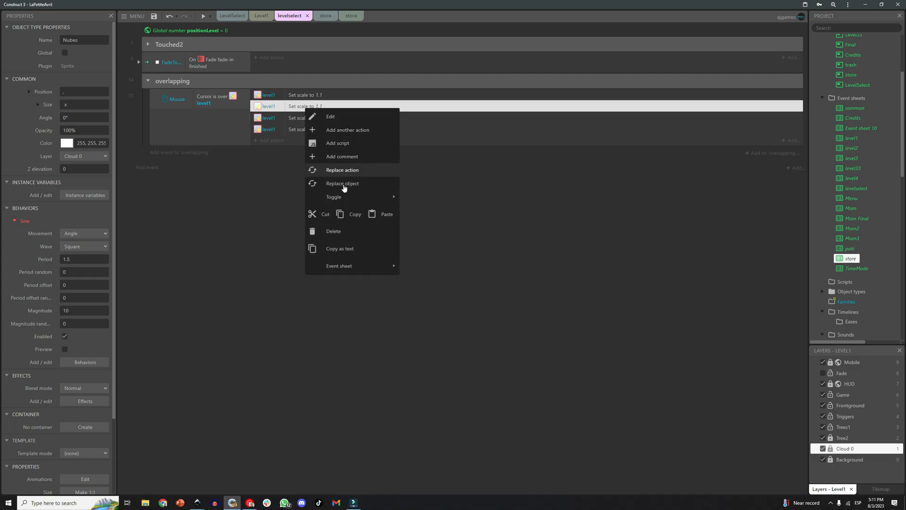
left_click(342, 183)
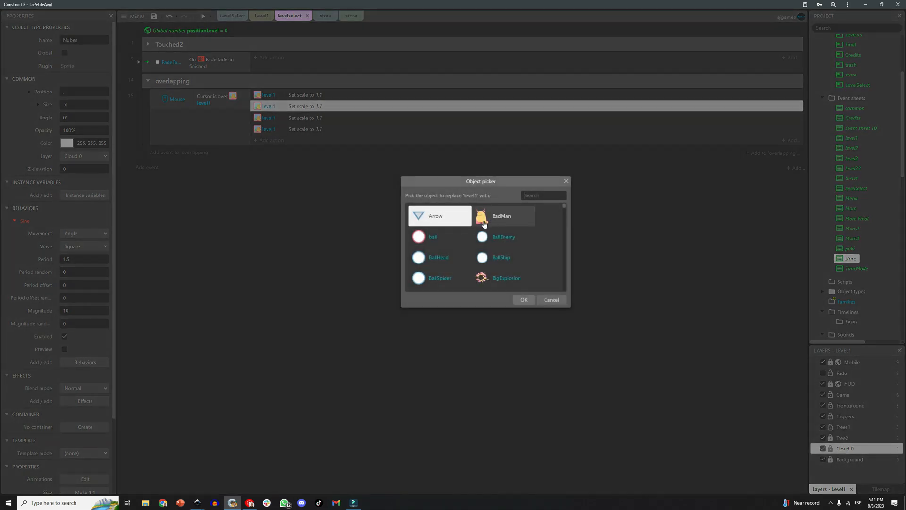
left_click(522, 299)
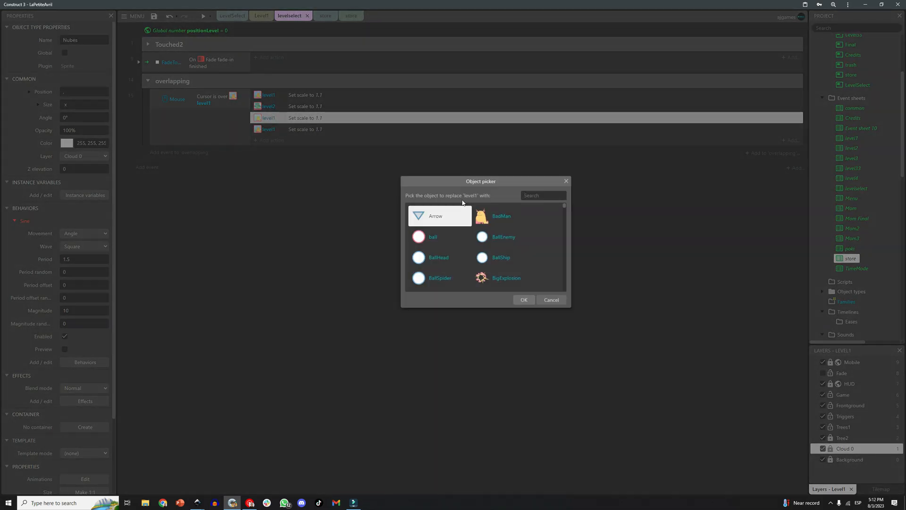
type("level1")
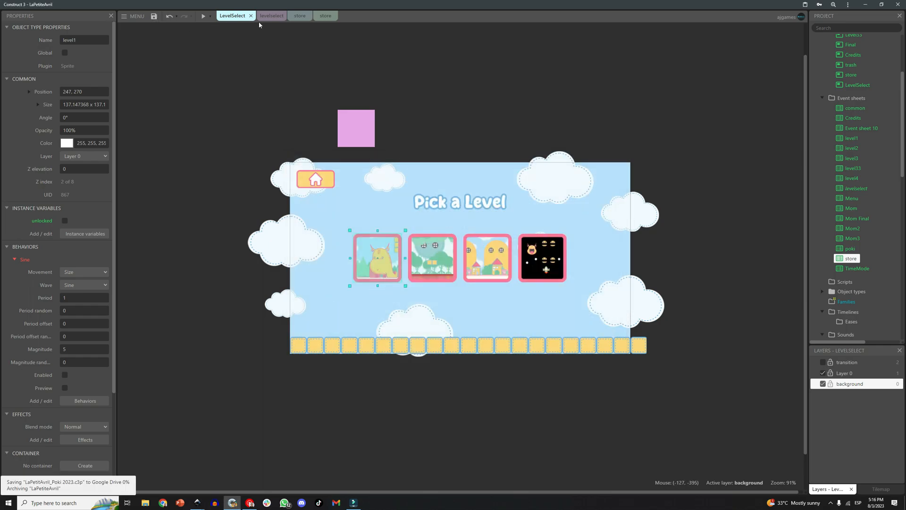
Review the store event sheet, then return to the levelselect sheet below the overlapping group
left_click(268, 16)
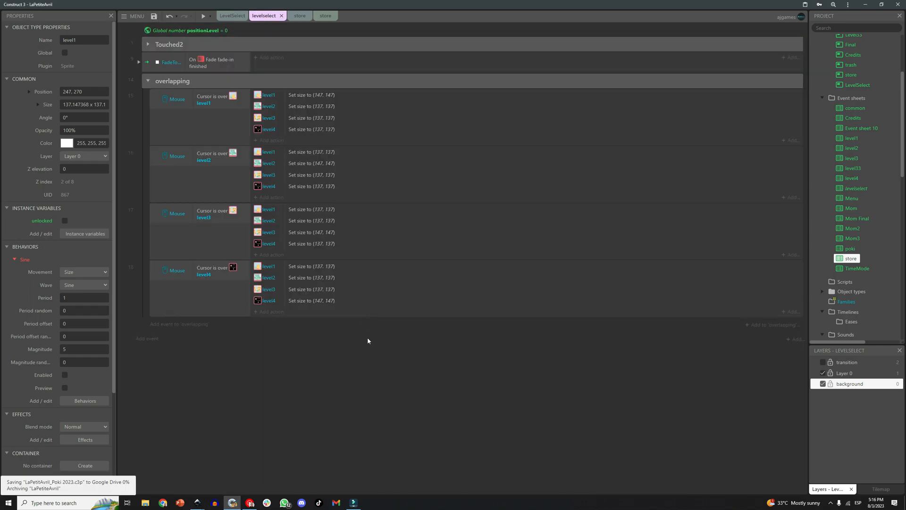
left_click(313, 16)
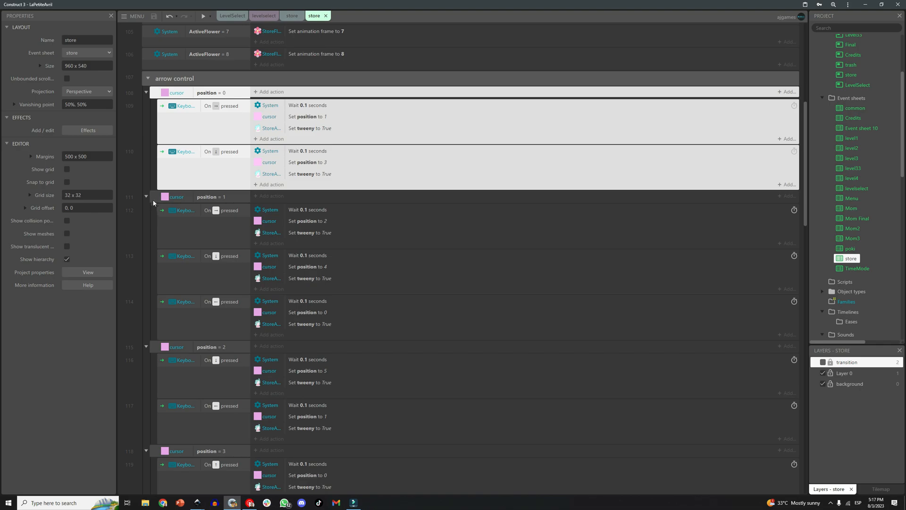
scroll("down", 3)
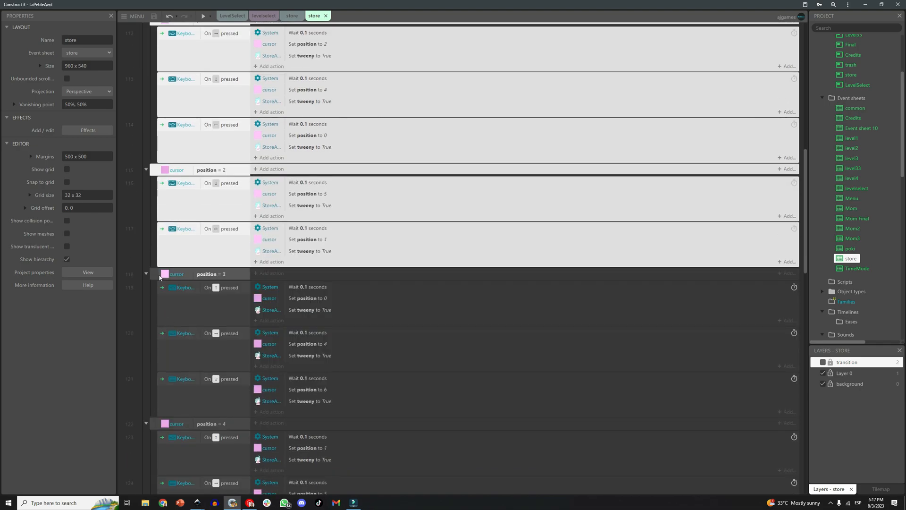
left_click(263, 16)
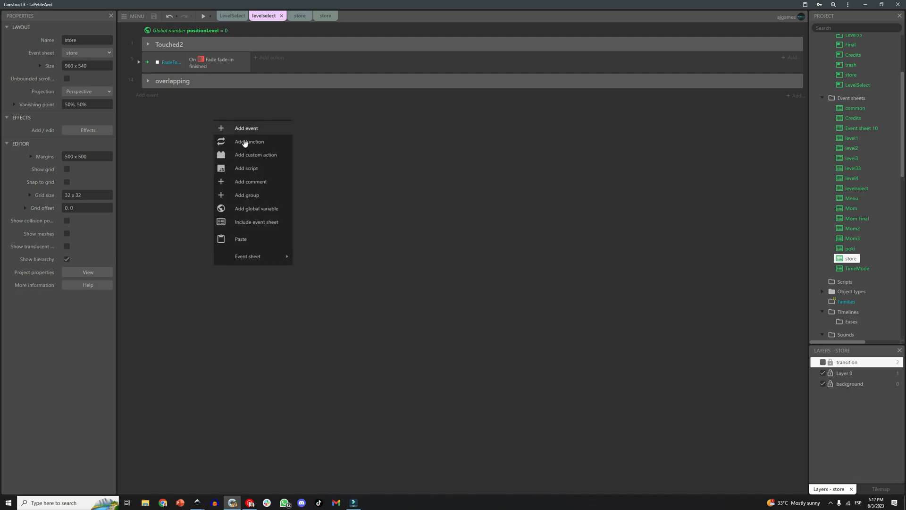
In the LevelSelect layout, show Layer 0 and select the cursor2 box over the first level
left_click(232, 16)
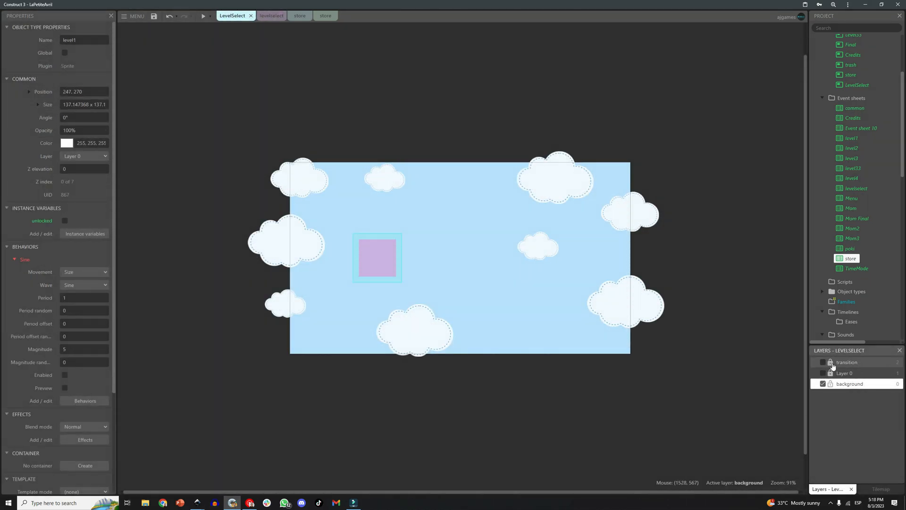
left_click(377, 258)
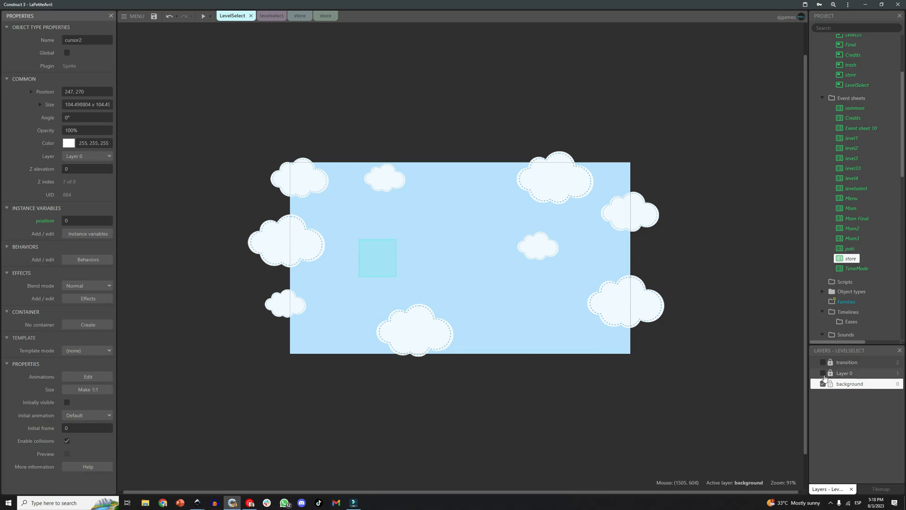
left_click(823, 373)
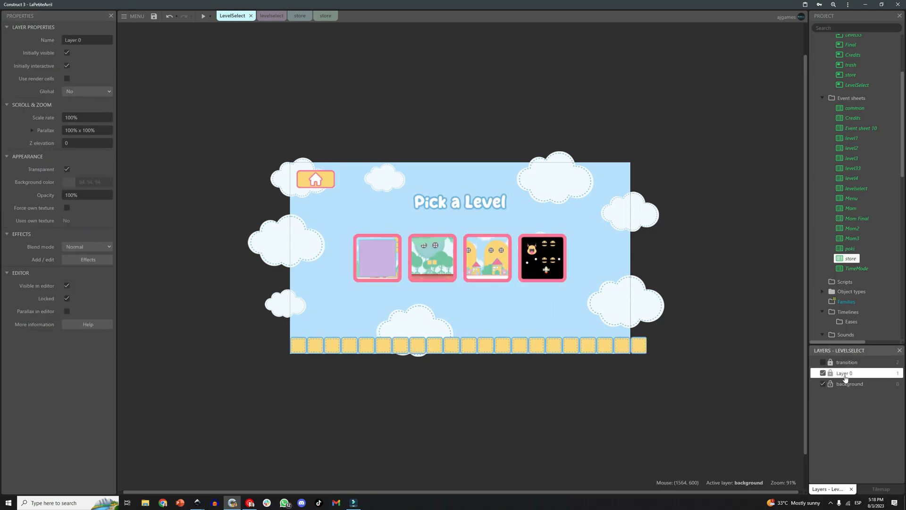
left_click(377, 258)
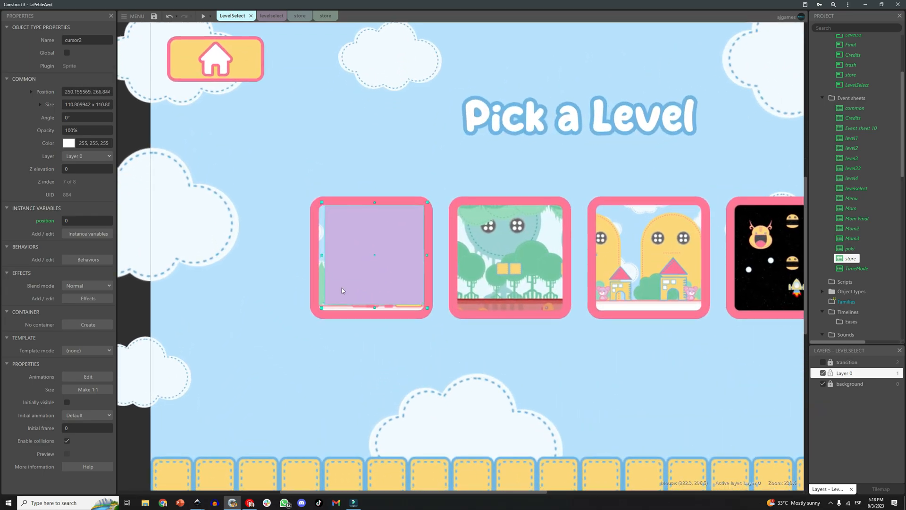
Check cursor2's position instance variable, then go to the levelselect event sheet
left_click(349, 198)
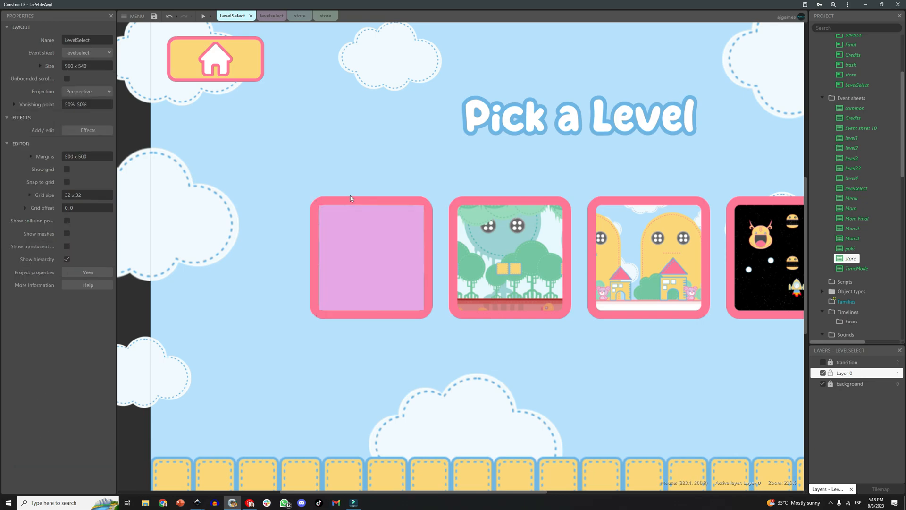
left_click(372, 257)
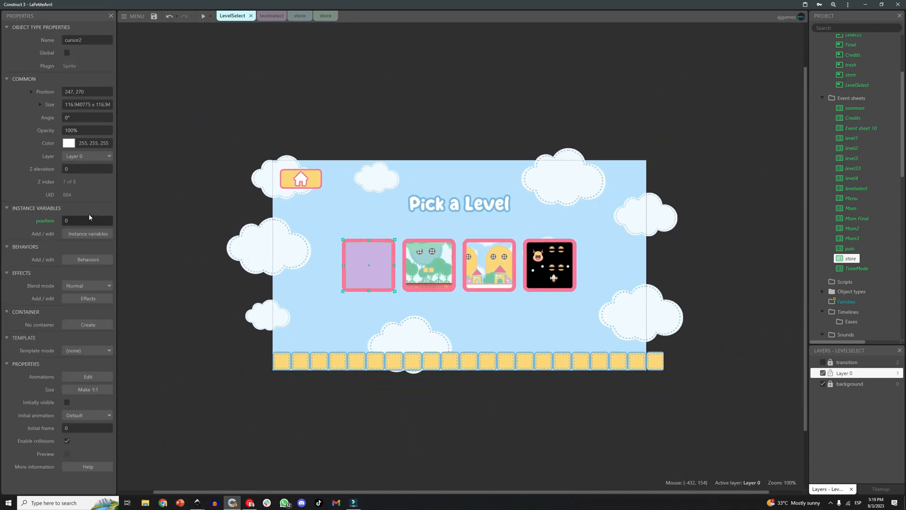
left_click(299, 96)
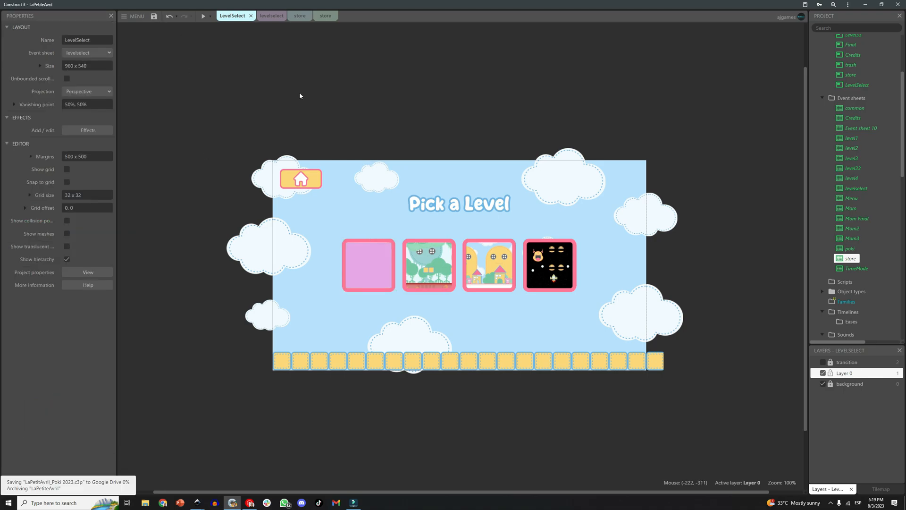
mouse_move(332, 105)
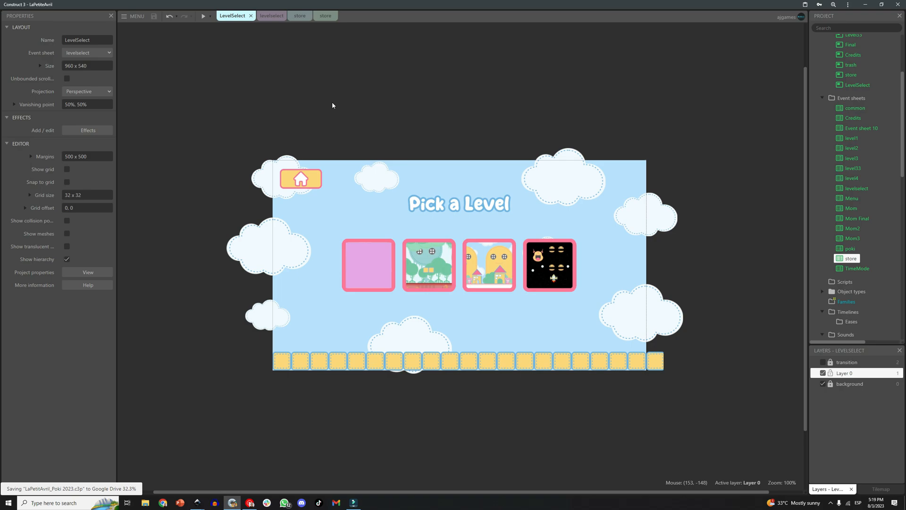
left_click(263, 16)
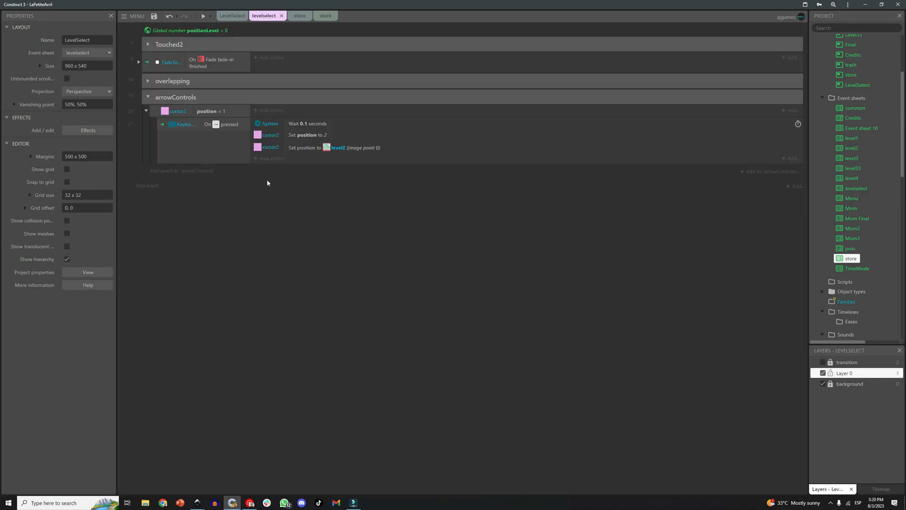
Make the second arrowControls event fire at position 2, set position 3 and move to level3
left_click(185, 124)
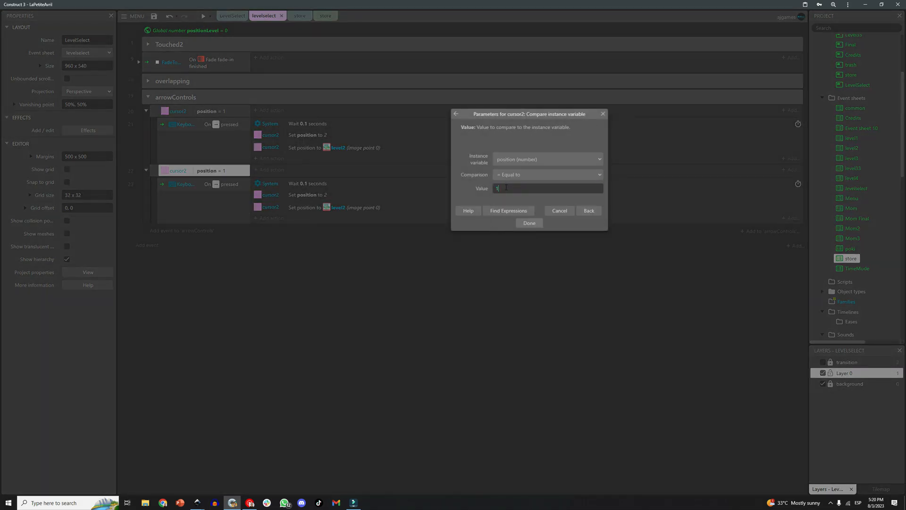
left_click(528, 222)
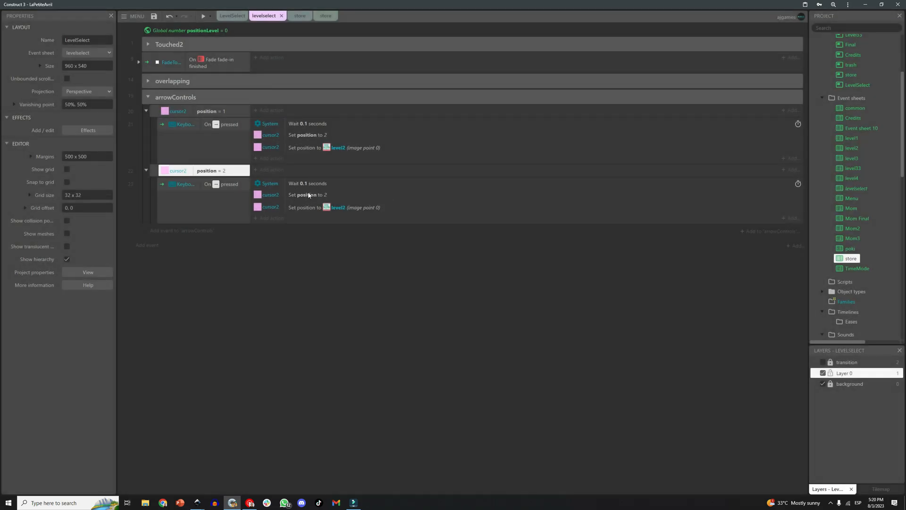
double_click(308, 194)
type("3")
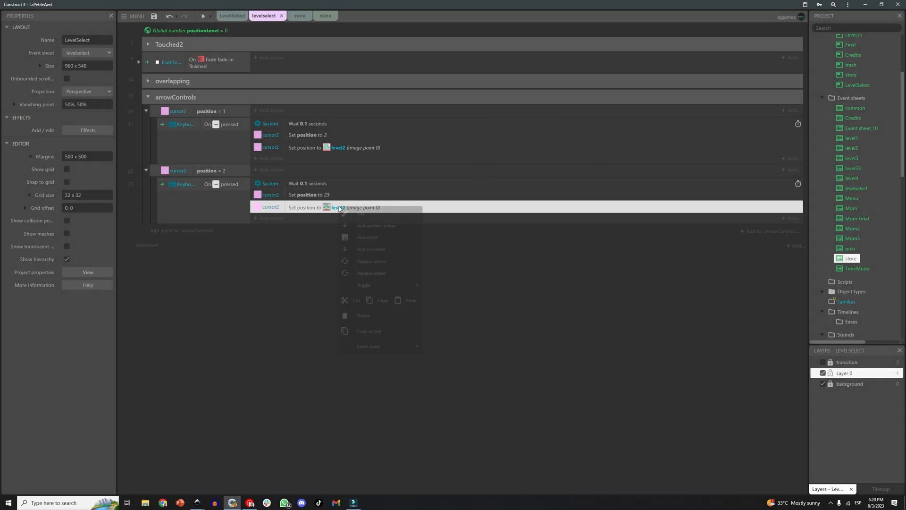
left_click(372, 273)
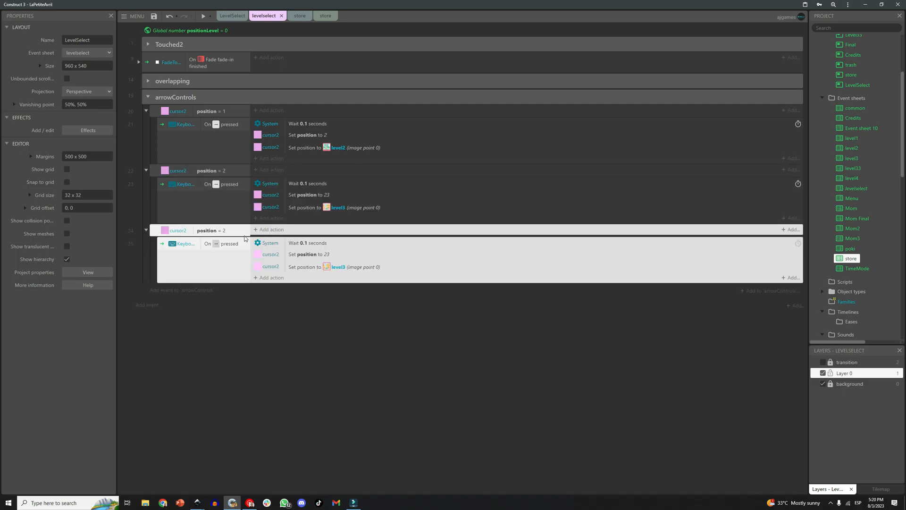
Make the third event fire at position 3, set position 4 and move cursor2 to level4
double_click(211, 230)
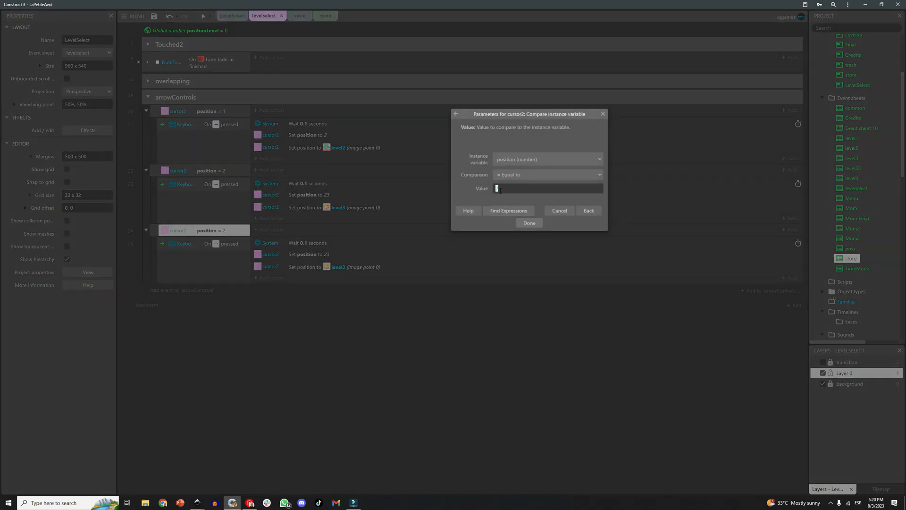
left_click(529, 222)
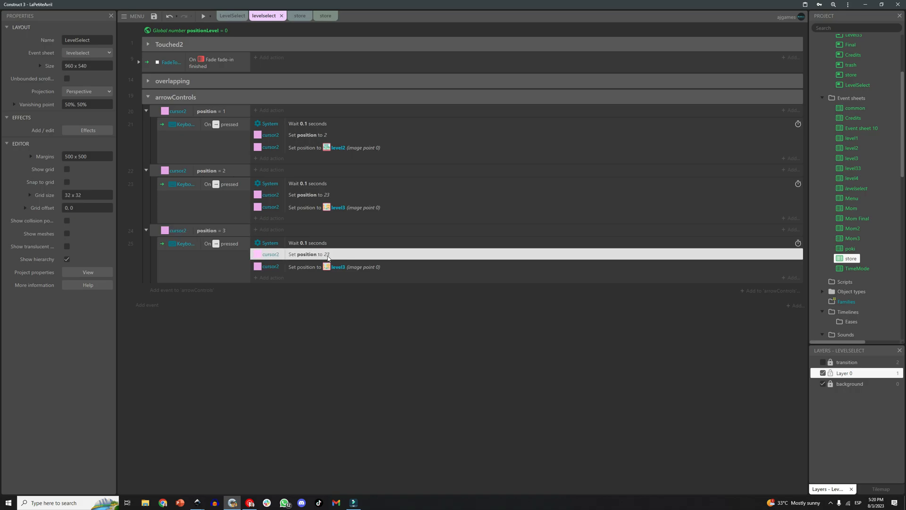
double_click(309, 254)
type("4")
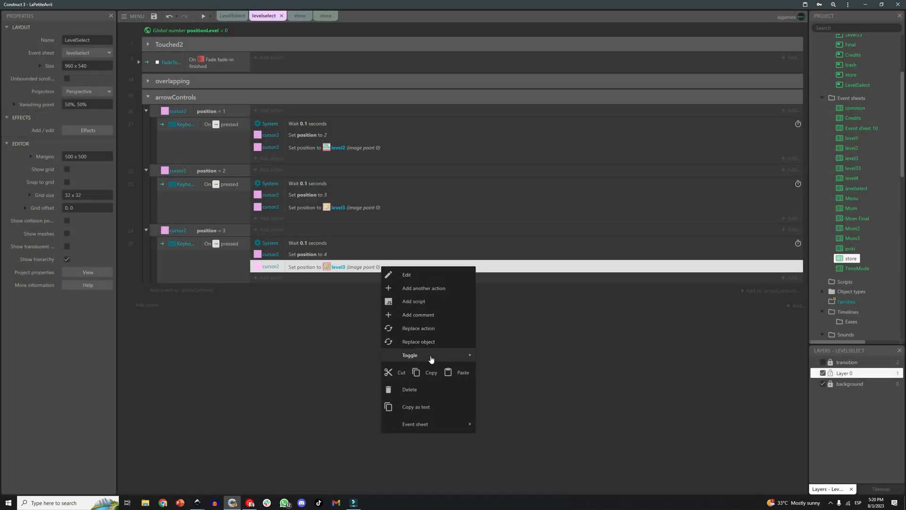
left_click(419, 342)
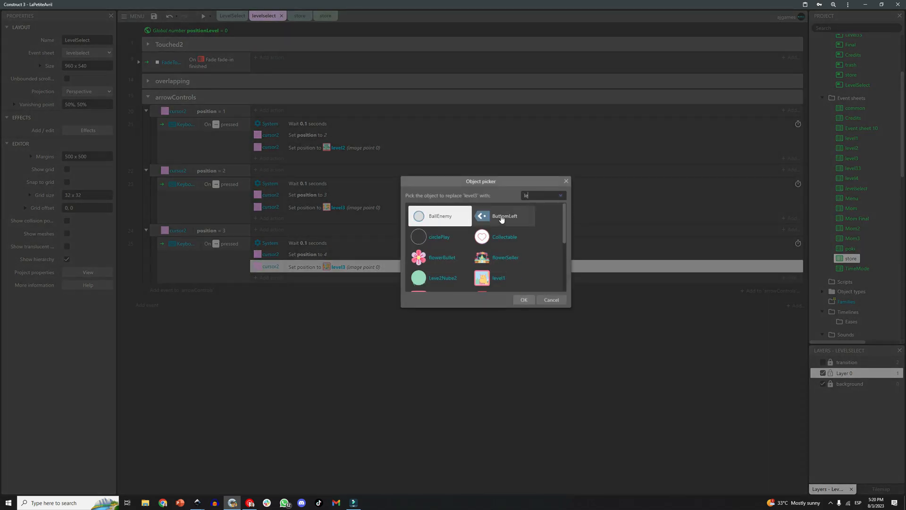
left_click(522, 299)
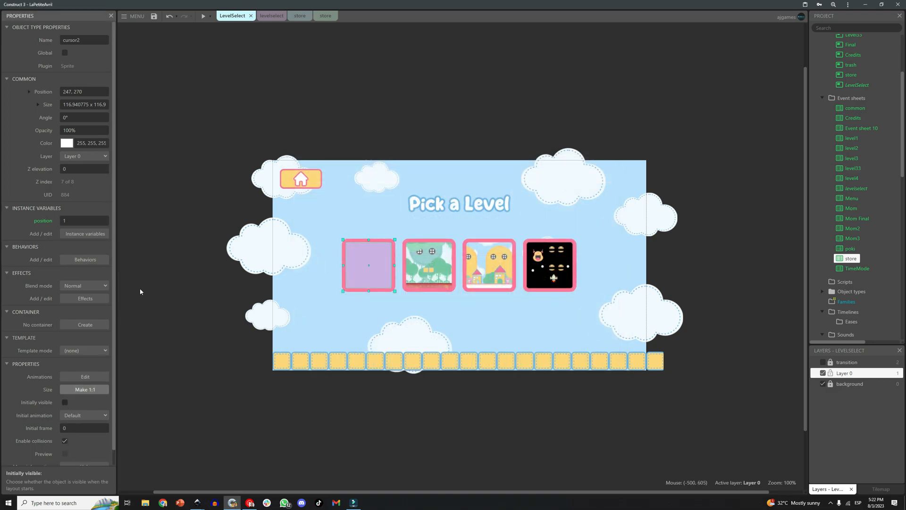
Review the arrowControls group on the levelselect sheet and start picking a new object type
left_click(269, 16)
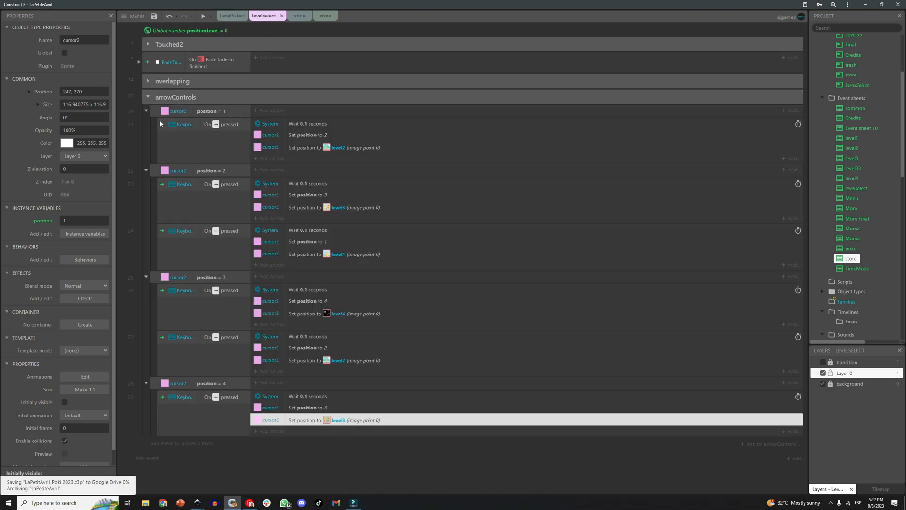
left_click(148, 82)
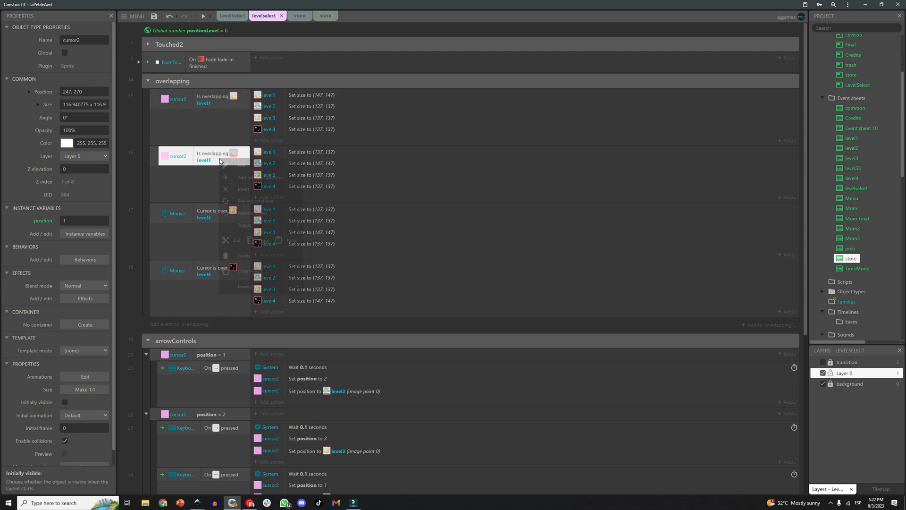
left_click(500, 226)
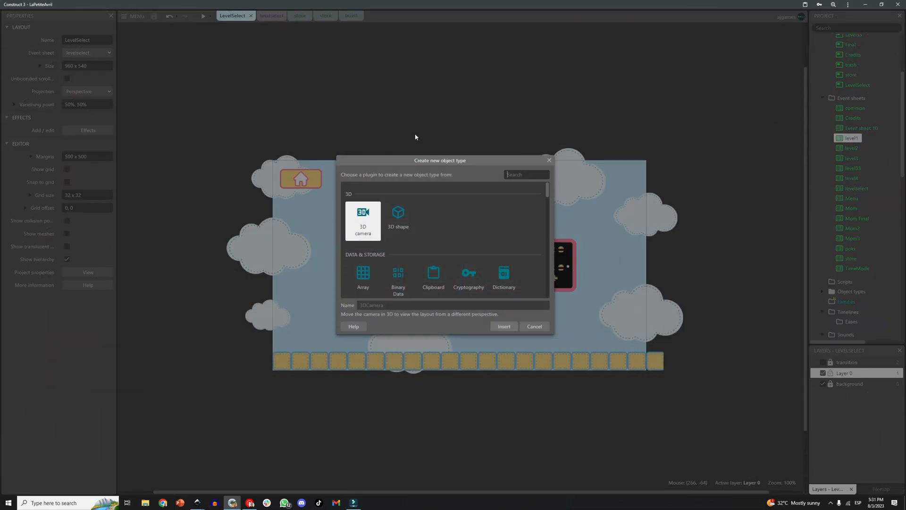
Insert a global Array object named levels and return to the levelselect sheet
type("aj")
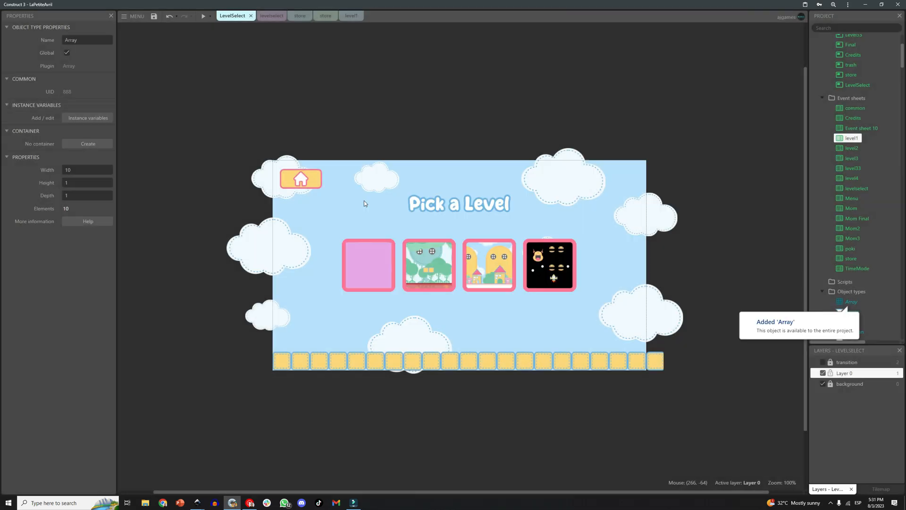
mouse_move(849, 303)
type("levels")
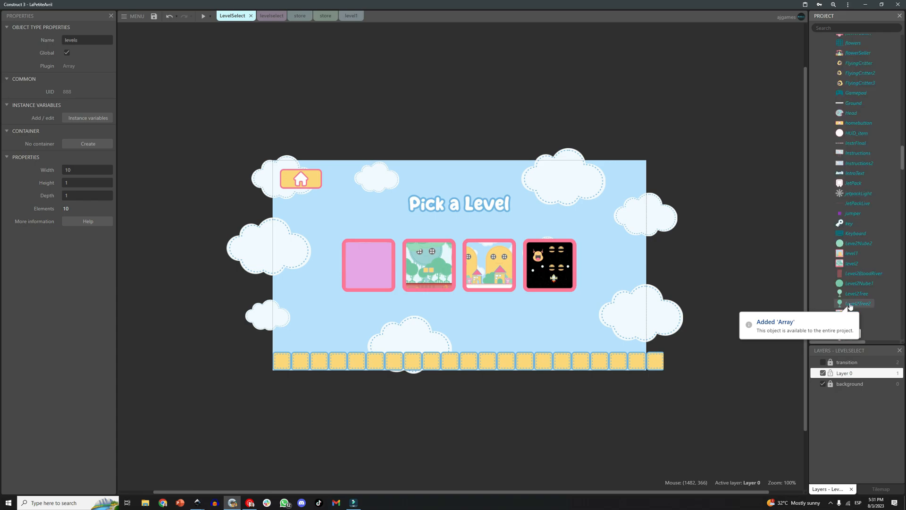
scroll("up", 3)
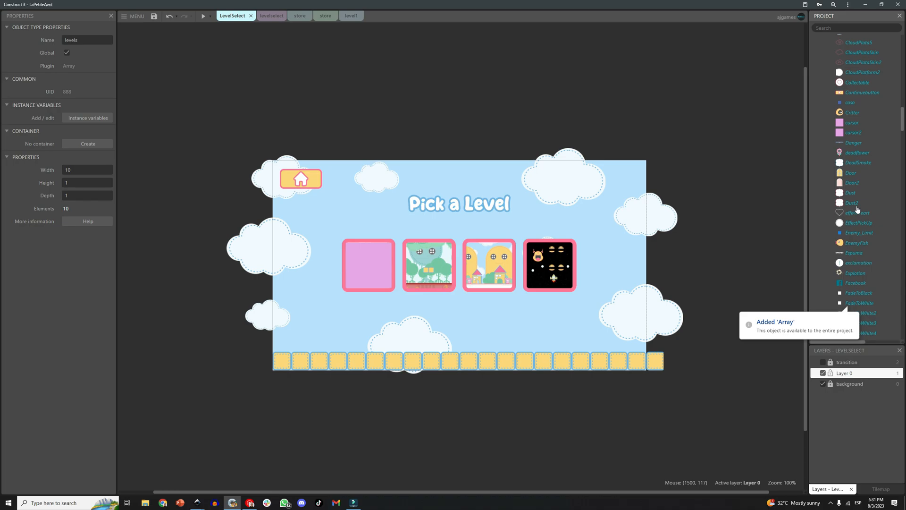
left_click(268, 16)
type("levels")
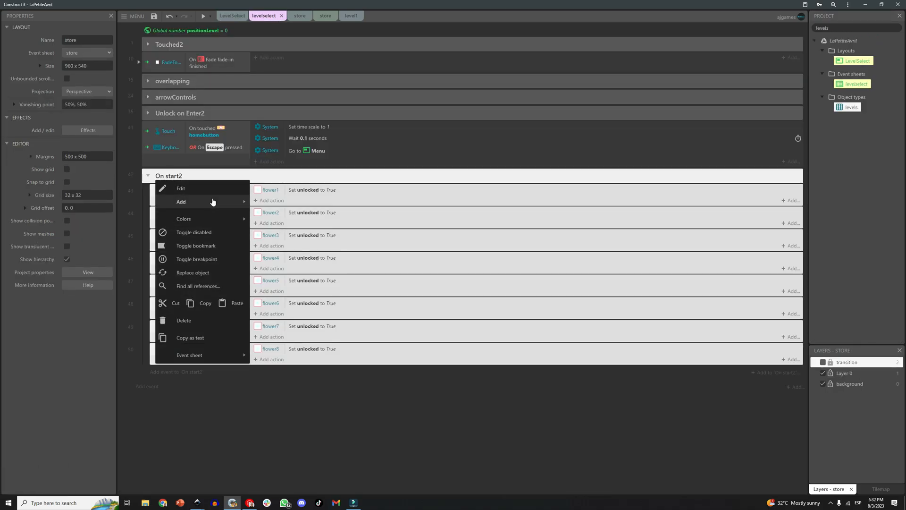
Replace the flowers array with the levels array in the On start2 conditions
left_click(193, 272)
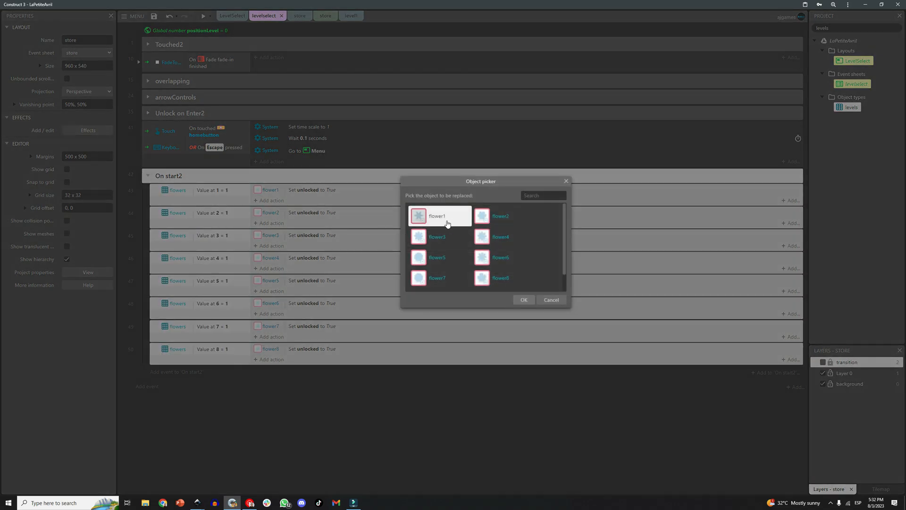
type("a")
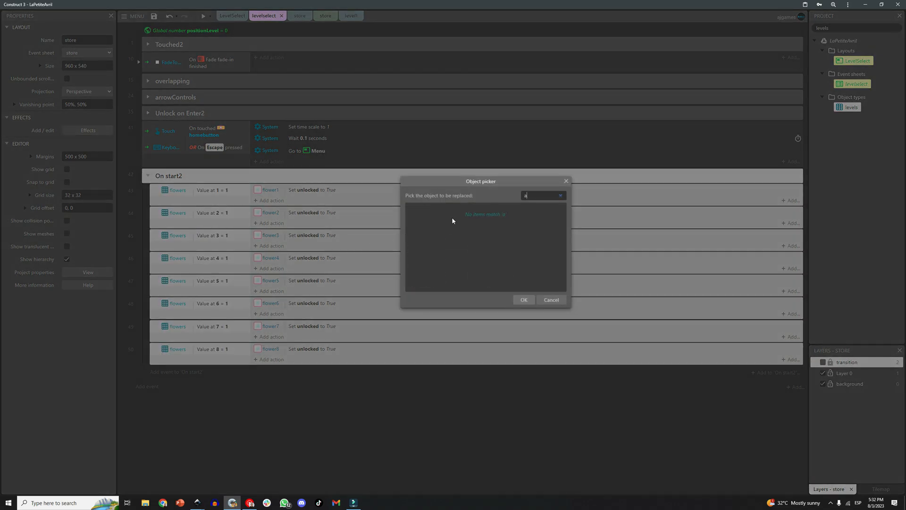
type("lowers")
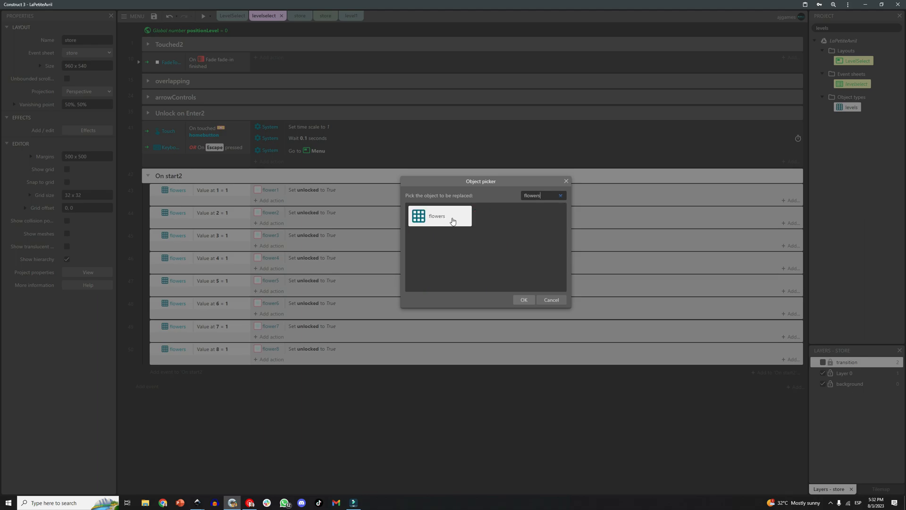
left_click(523, 299)
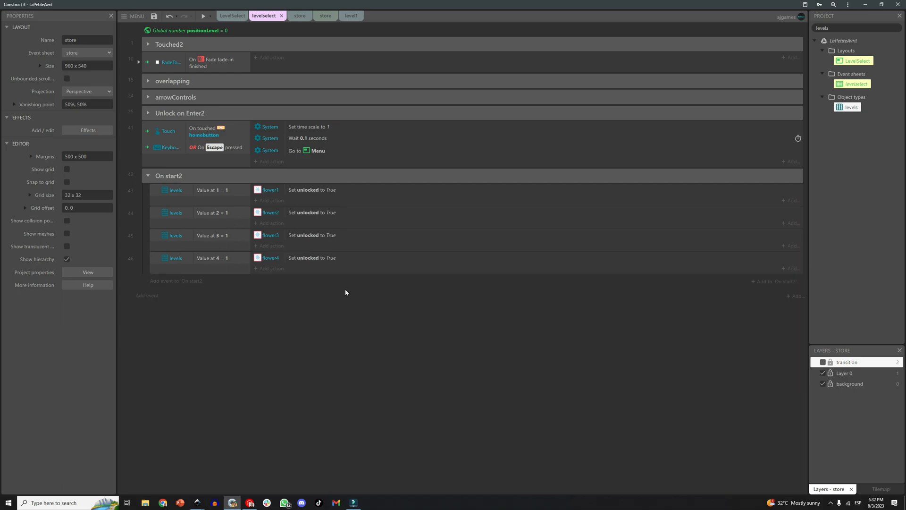
right_click(312, 189)
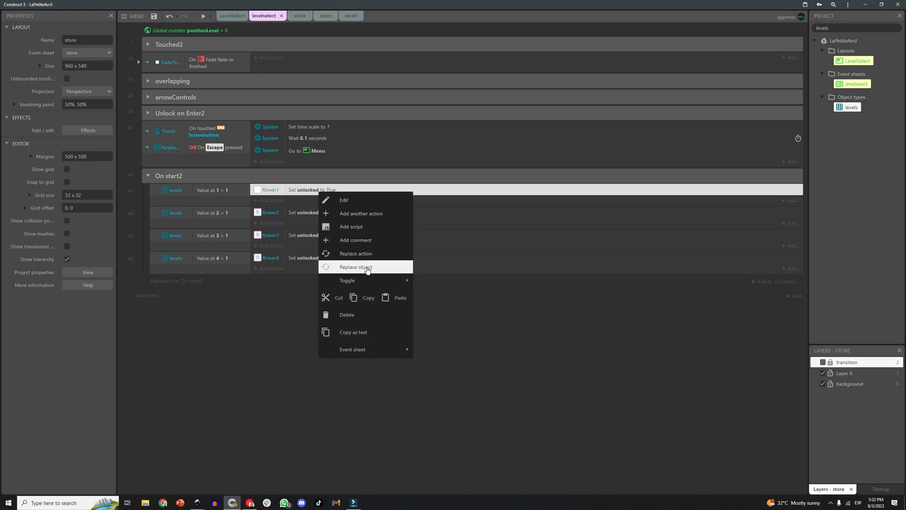
left_click(356, 266)
type("level")
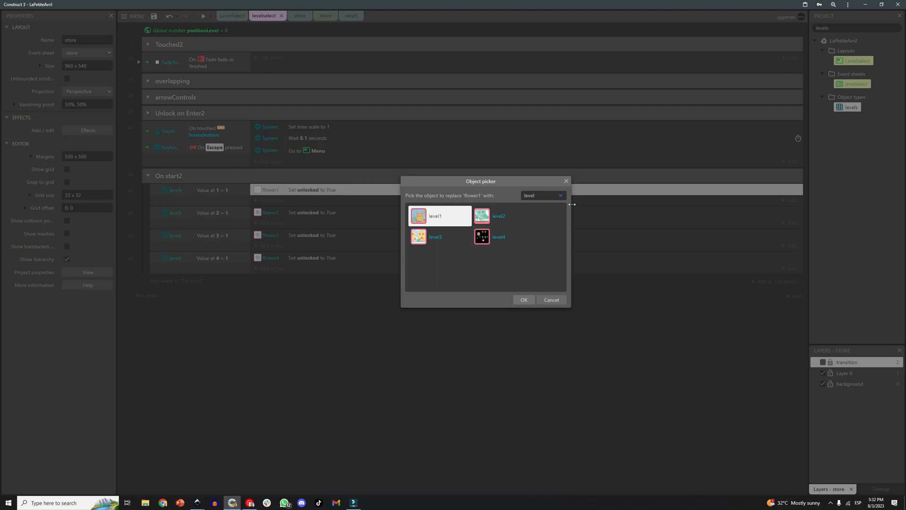
left_click(550, 299)
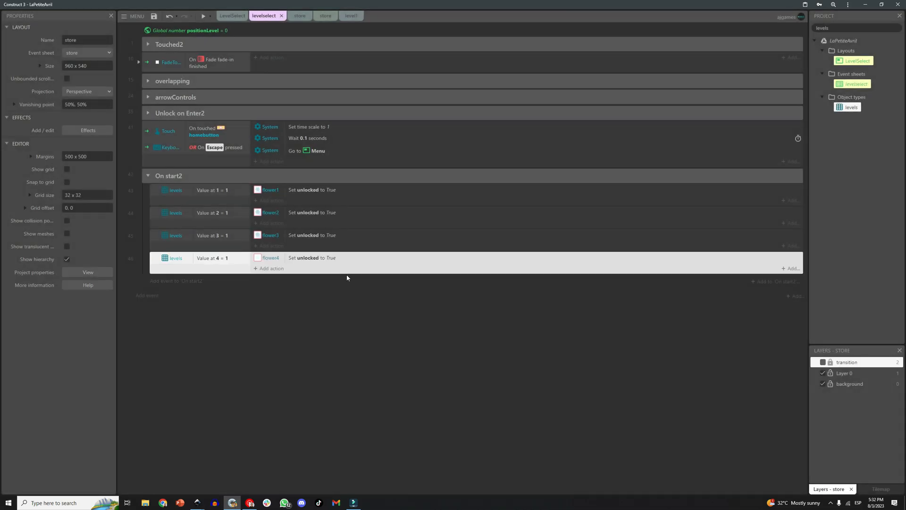
mouse_move(350, 306)
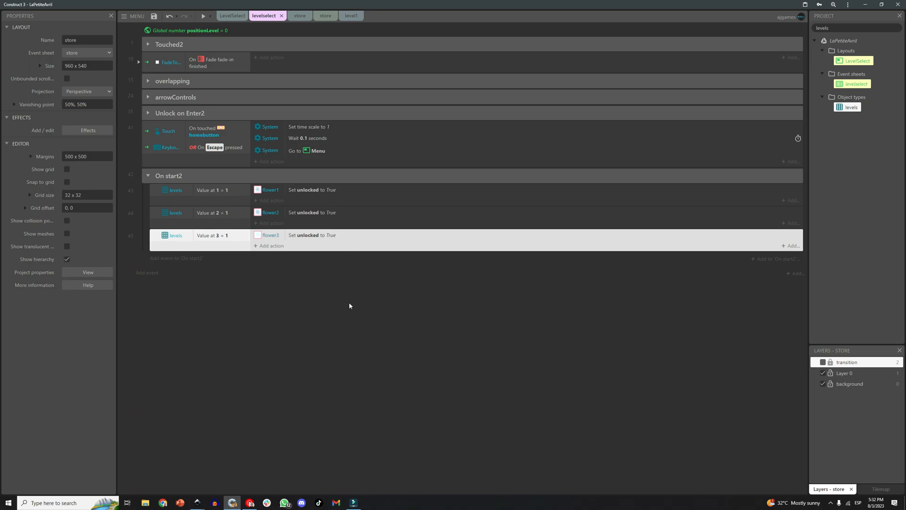
Swap flower1–flower3 for level2, level3 and level4 in the three unlock actions
left_click(312, 190)
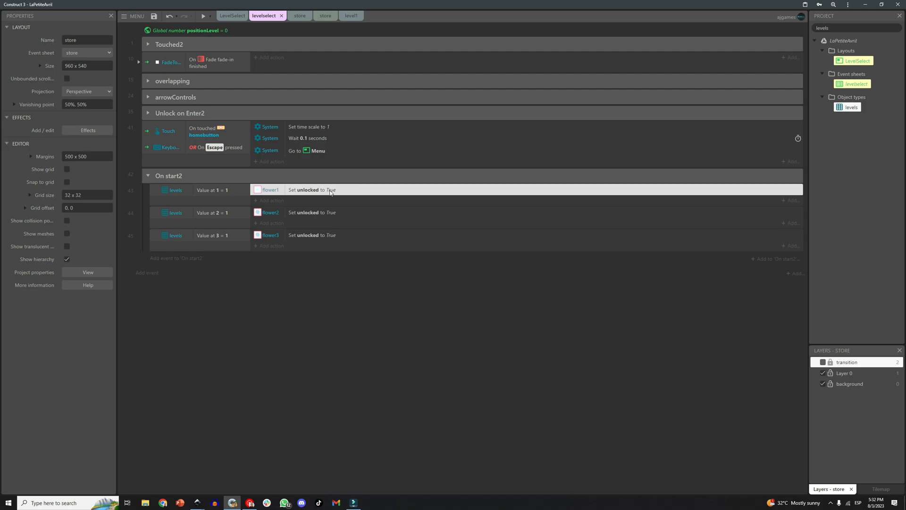
right_click(329, 190)
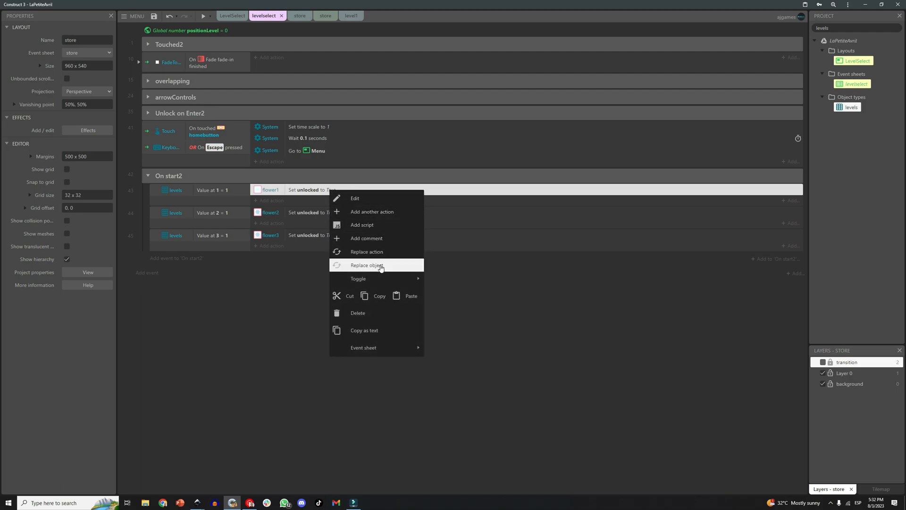
left_click(366, 264)
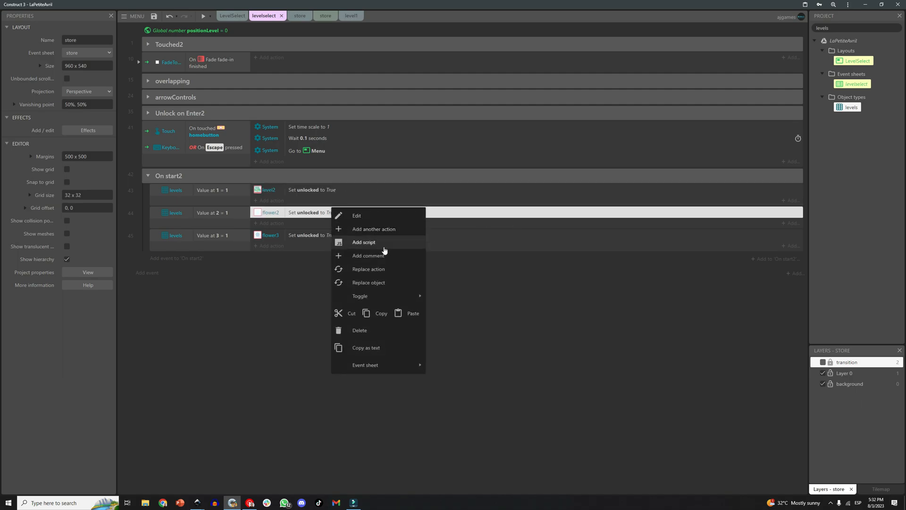
left_click(368, 282)
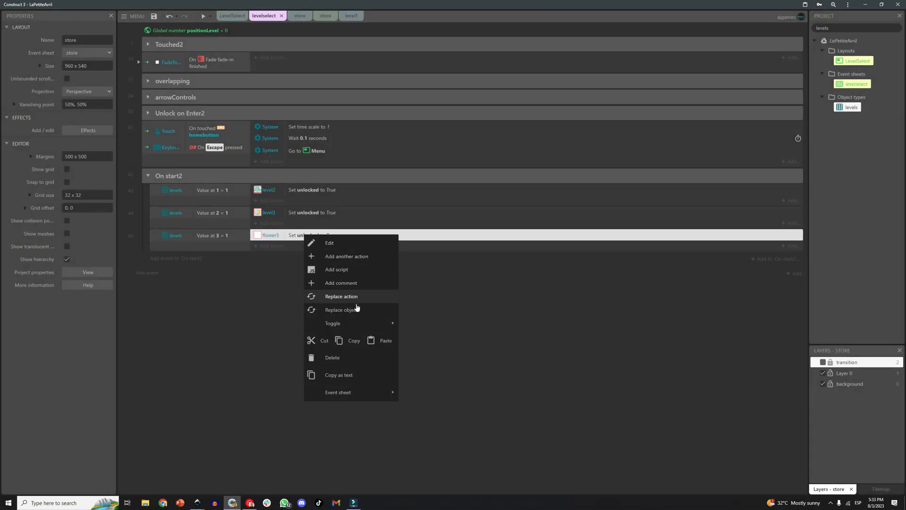
left_click(341, 310)
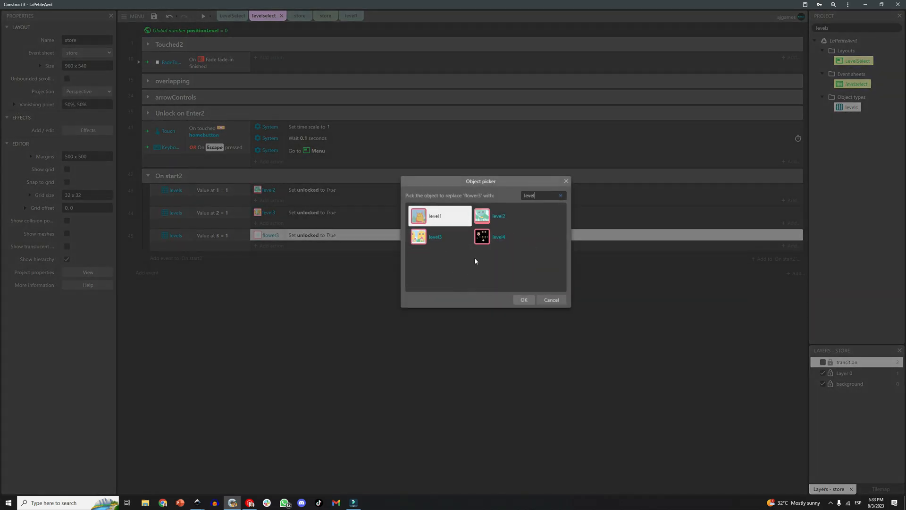
left_click(522, 299)
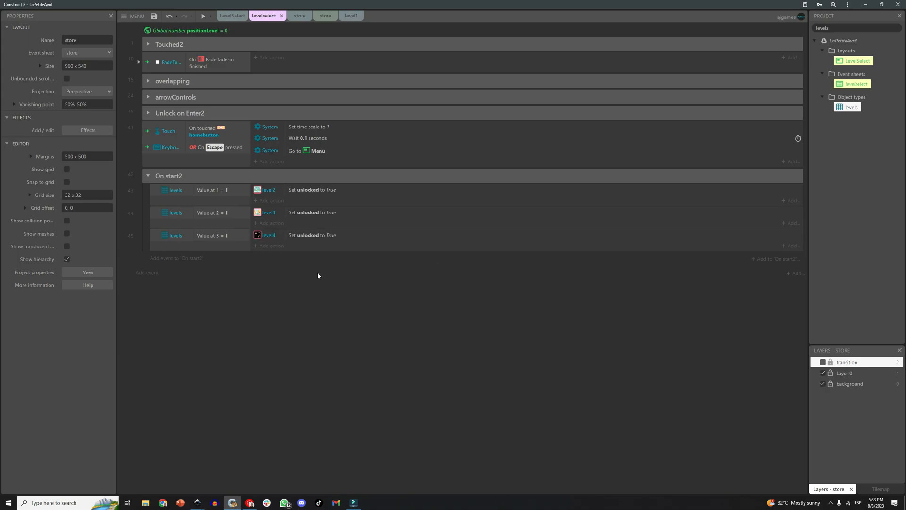
left_click(154, 16)
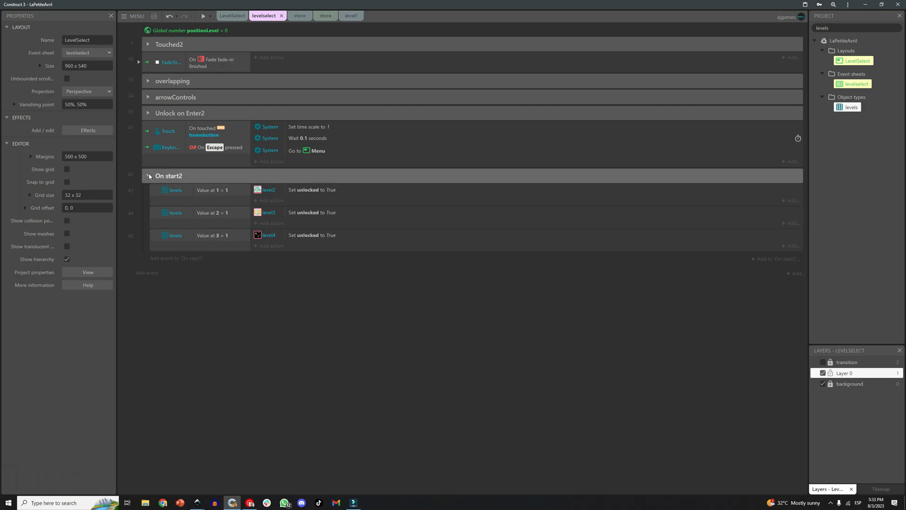
left_click(204, 16)
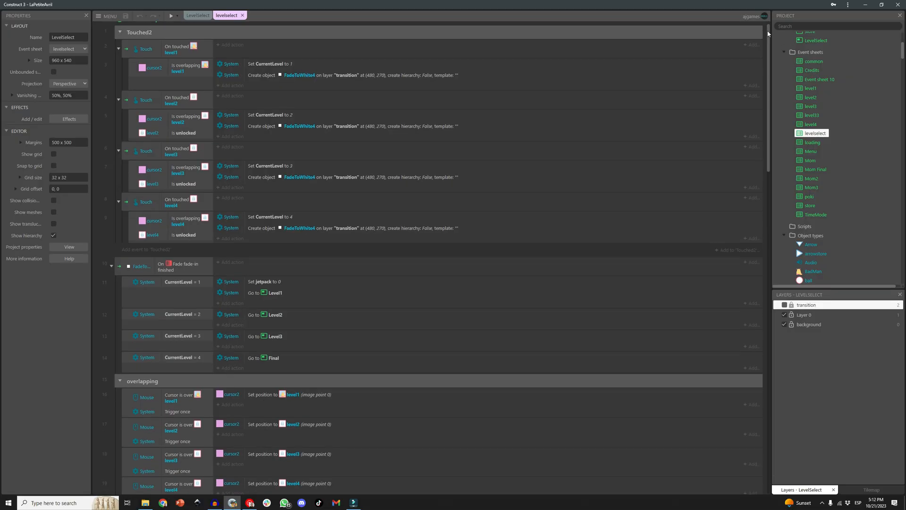
Scroll down to the frames2 group, then open the LevelSelect layout
scroll("down", 3)
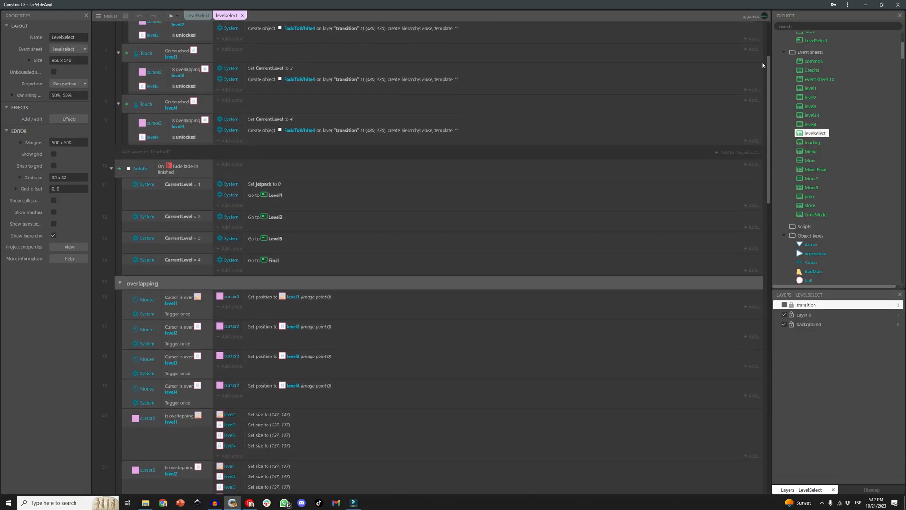
scroll("down", 3)
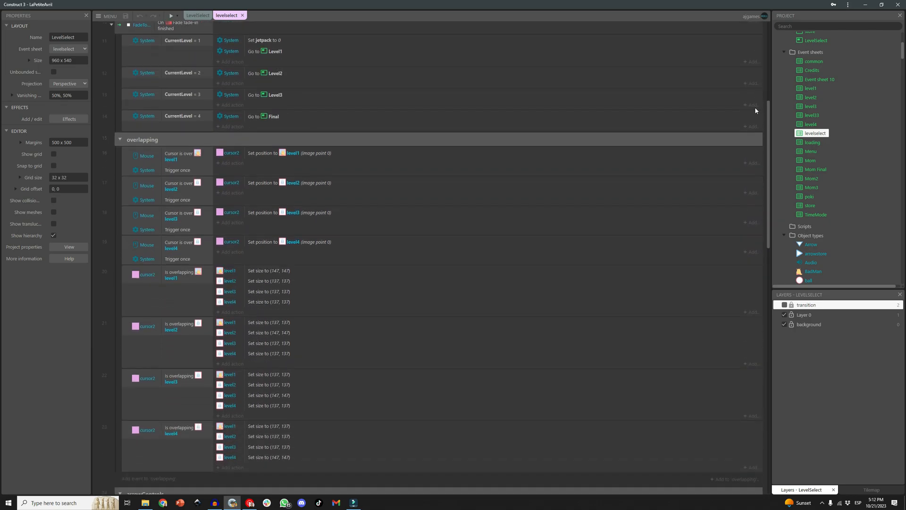
scroll("down", 3)
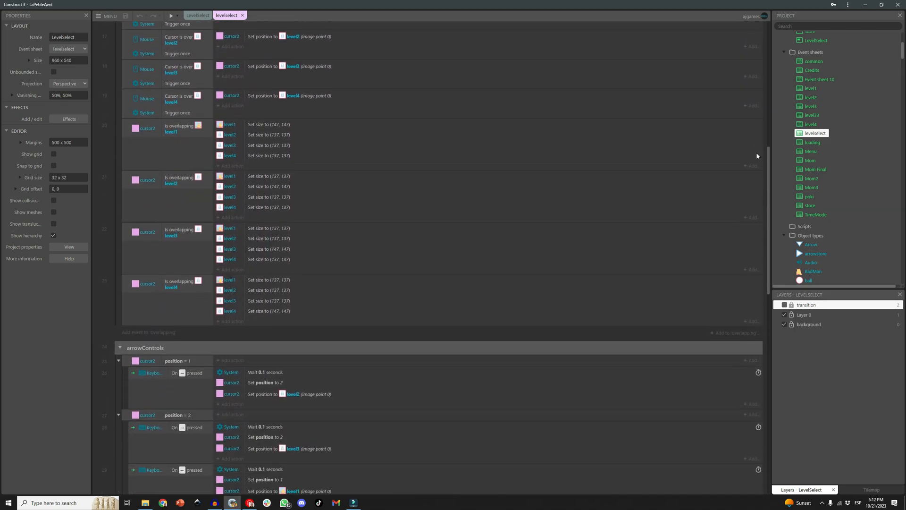
scroll("down", 3)
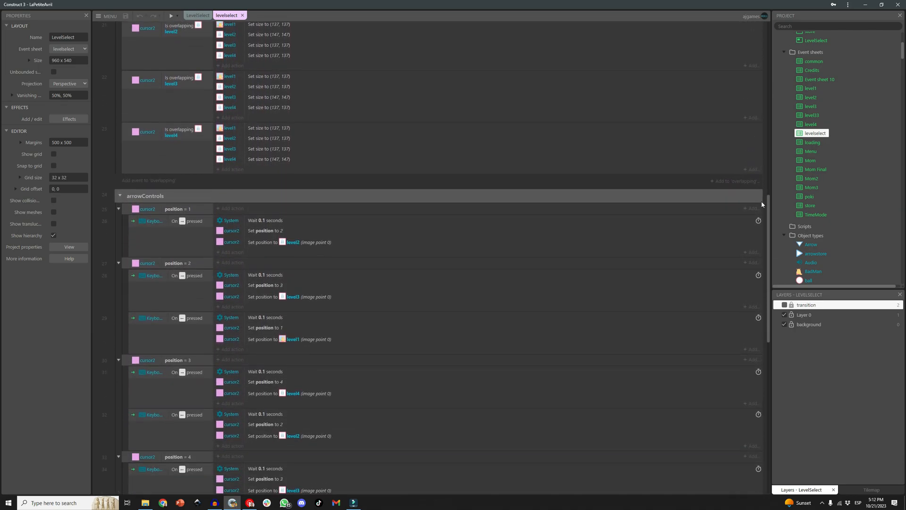
scroll("down", 3)
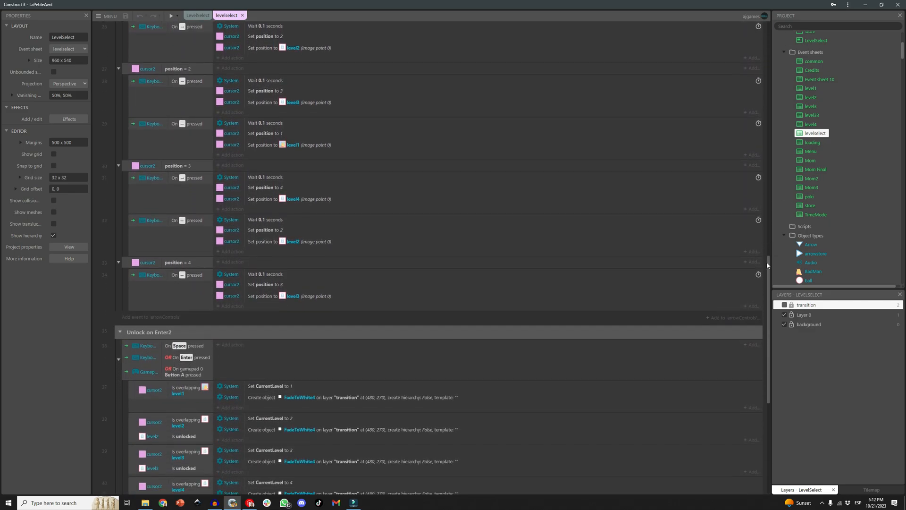
scroll("down", 3)
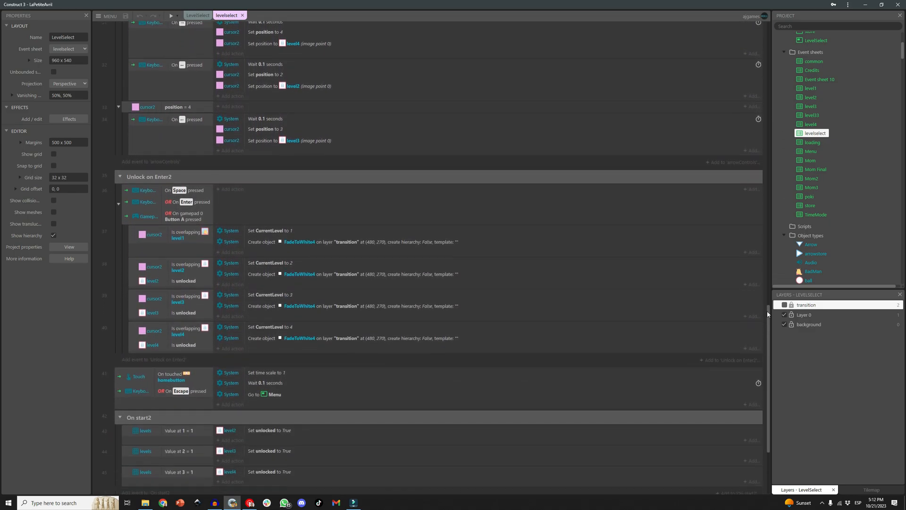
scroll("down", 3)
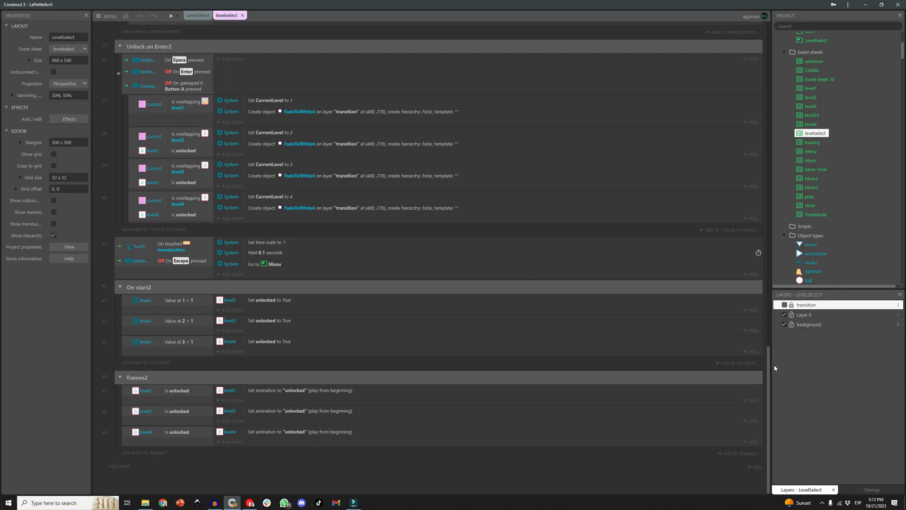
mouse_move(728, 110)
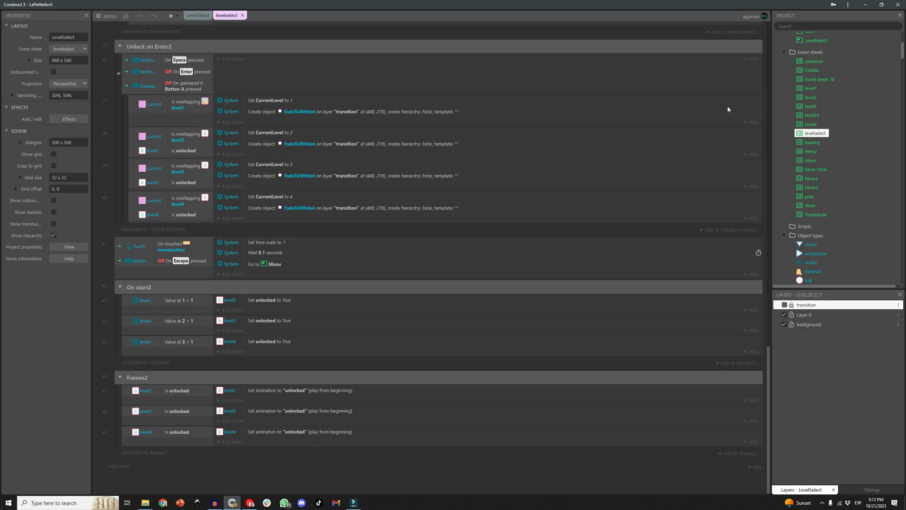
left_click(197, 15)
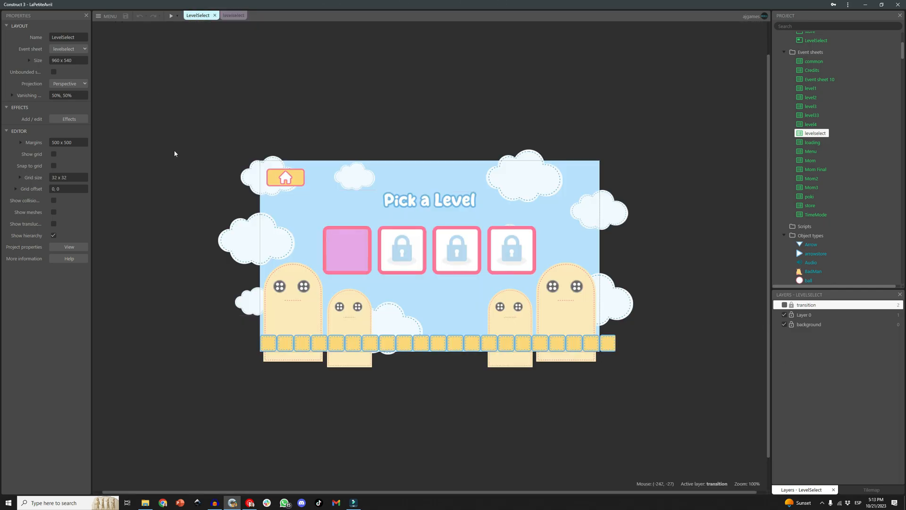
Run the preview showing all four level tiles unlocked on the Pick a Level screen, then close it
left_click(170, 16)
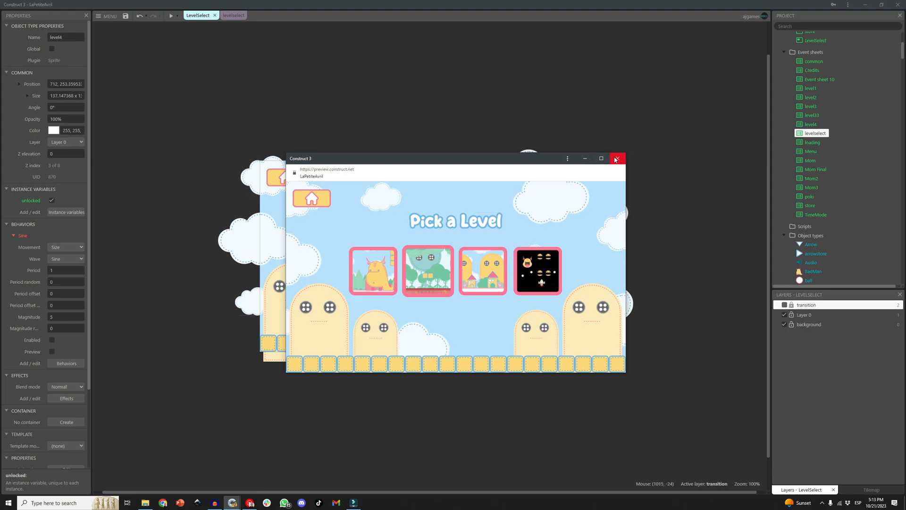
left_click(616, 158)
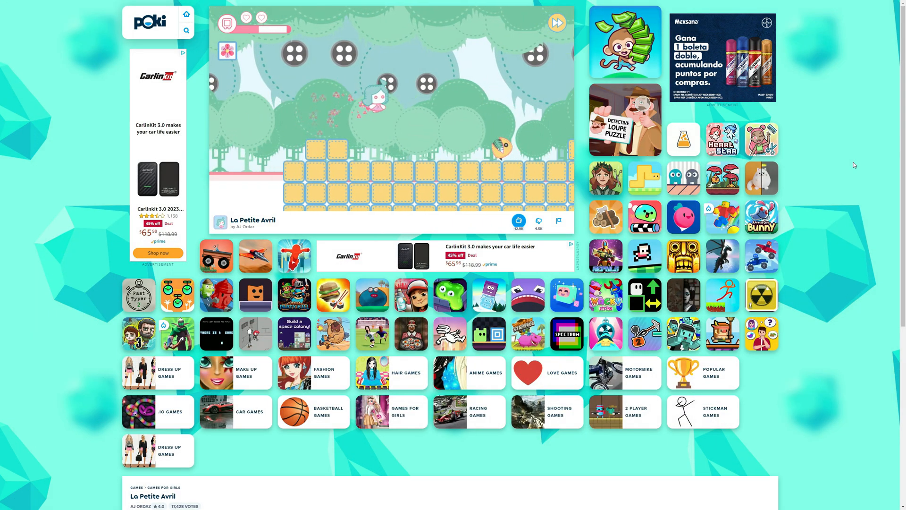